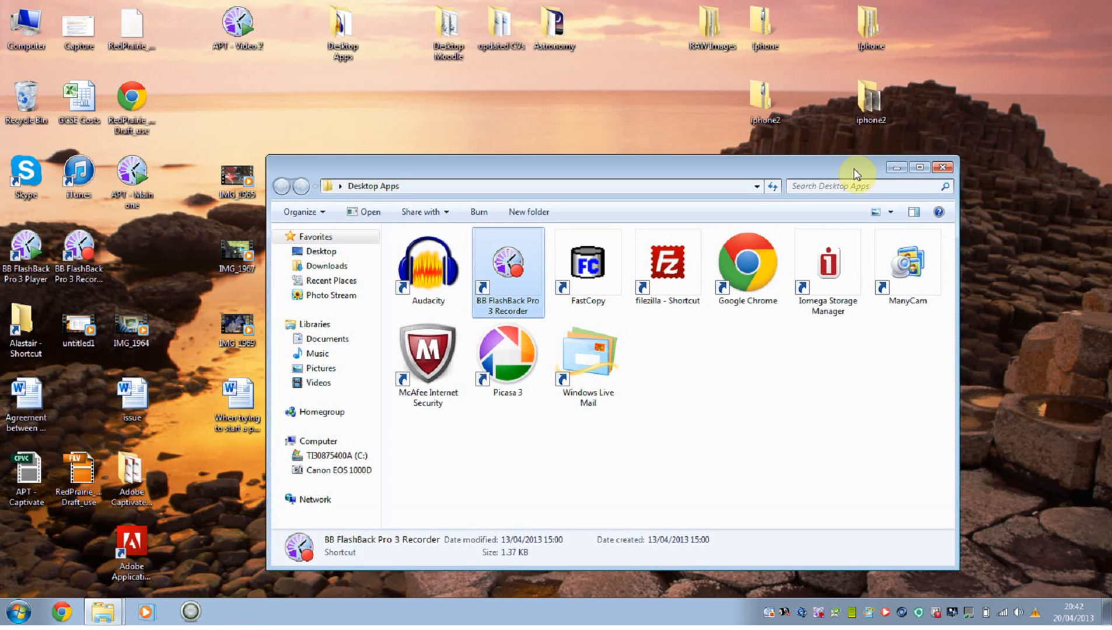
Step: Close Desktop Apps, go into the Astronomy folder and launch the APT shortcut
click(943, 167)
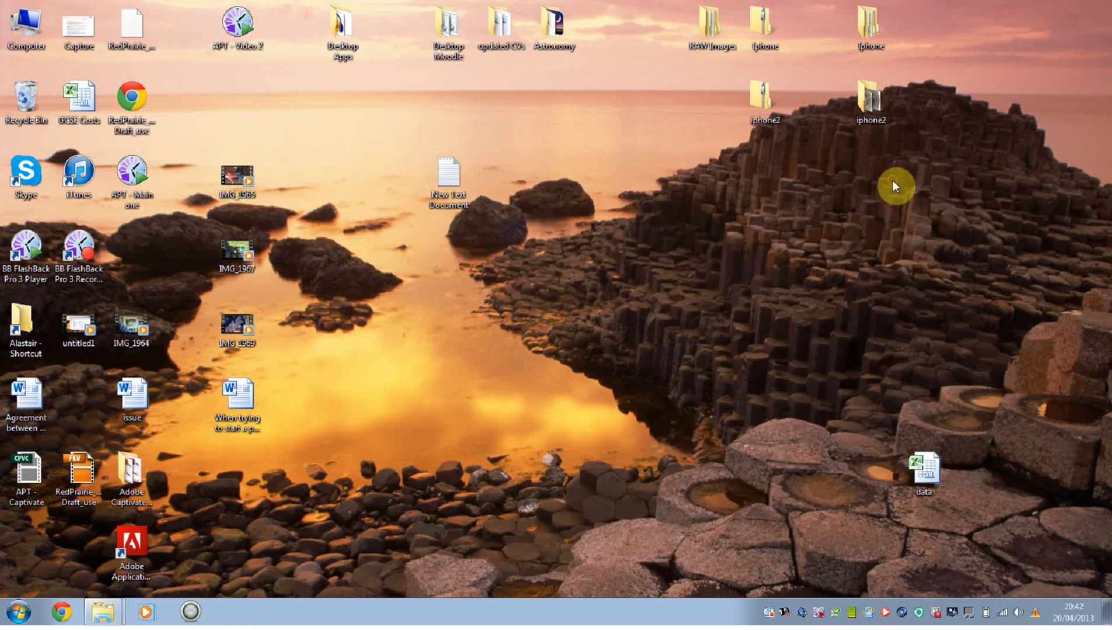
mouse_move(628, 85)
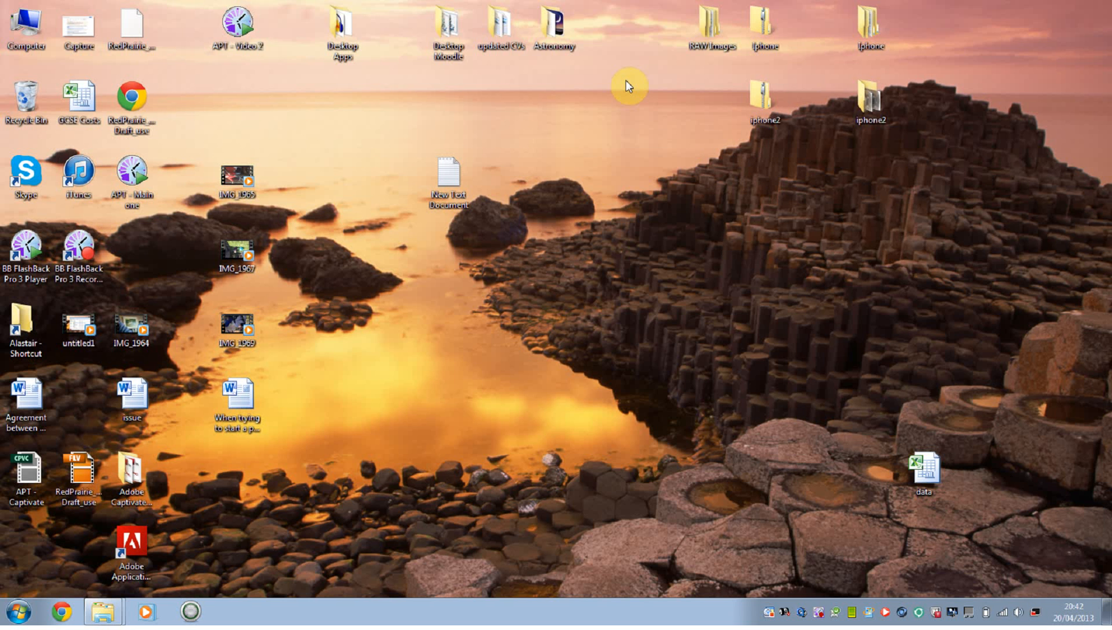
mouse_move(558, 64)
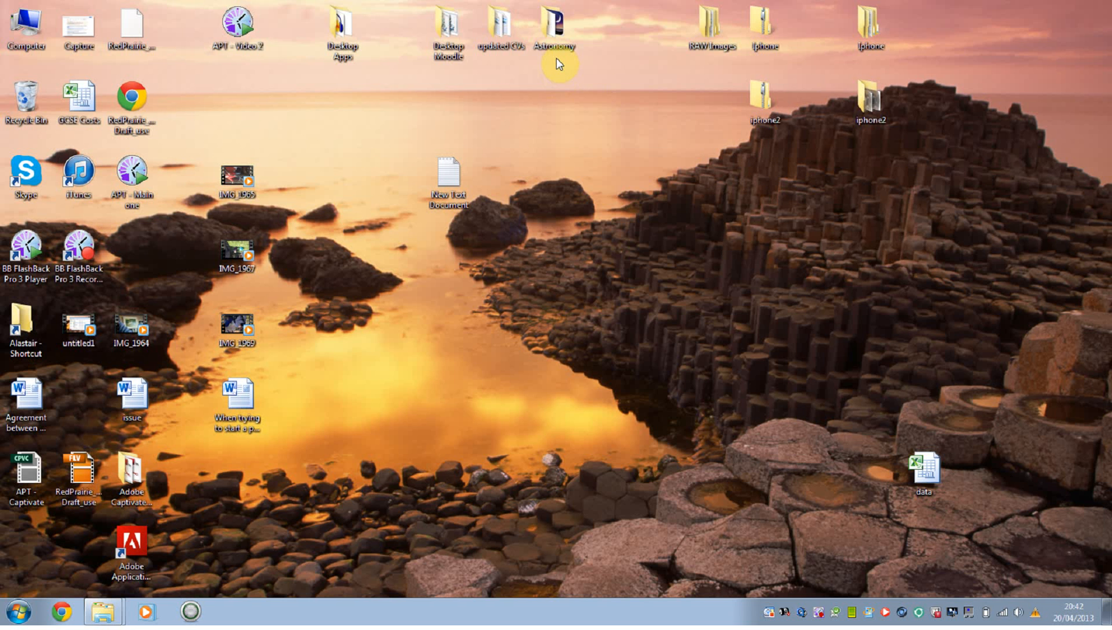
double_click(554, 28)
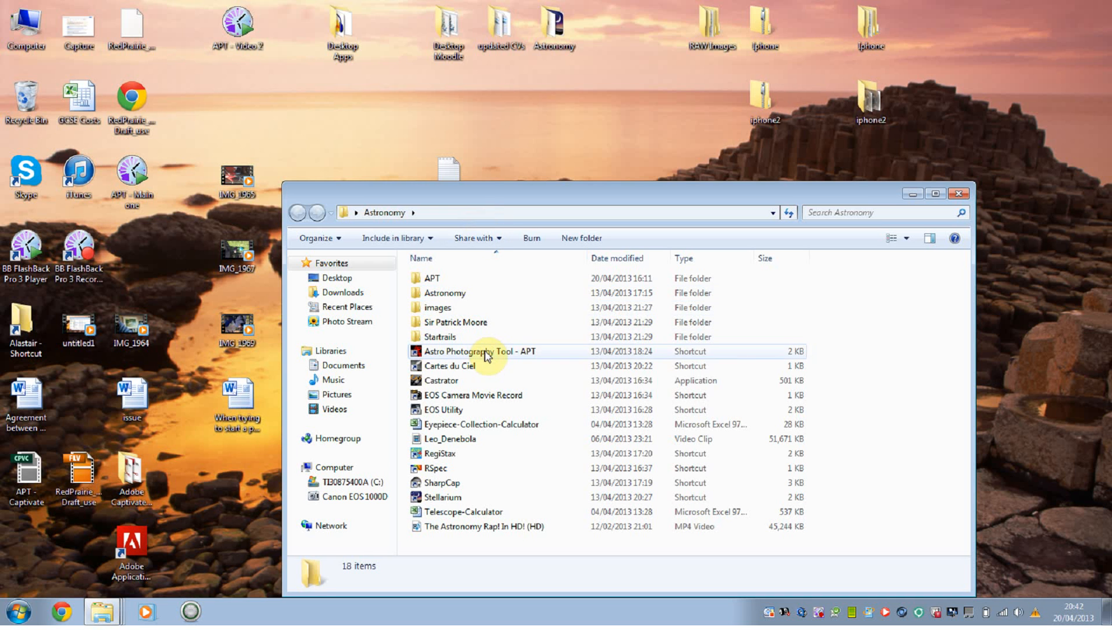
double_click(480, 351)
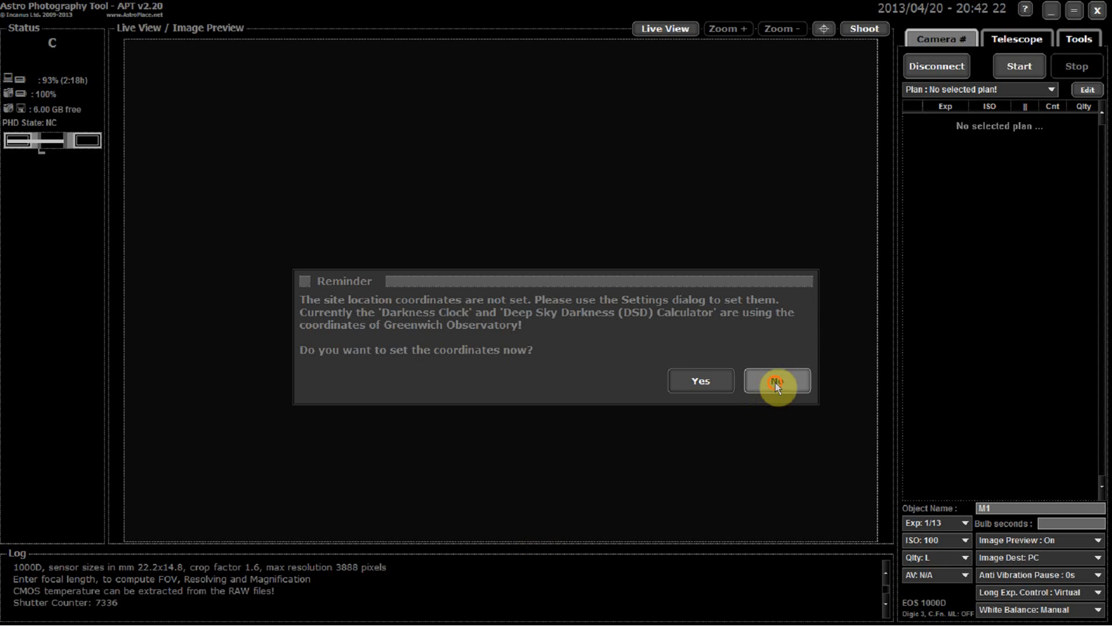
Step: Decline the coordinates reminder, reconnect the Canon EOS 1000D and start live view
click(775, 380)
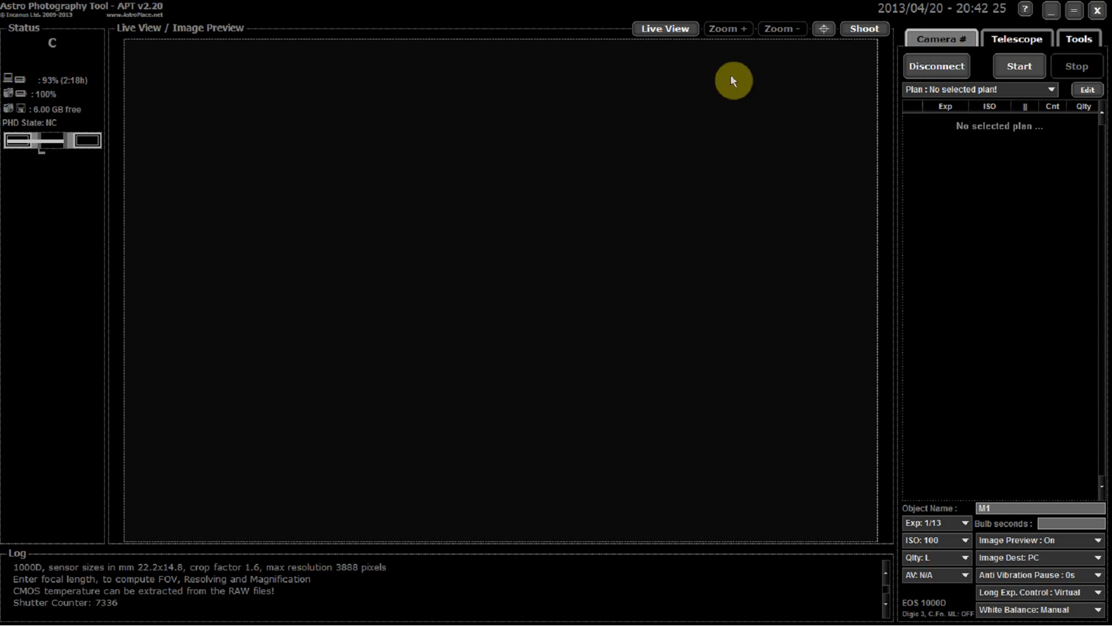
click(935, 65)
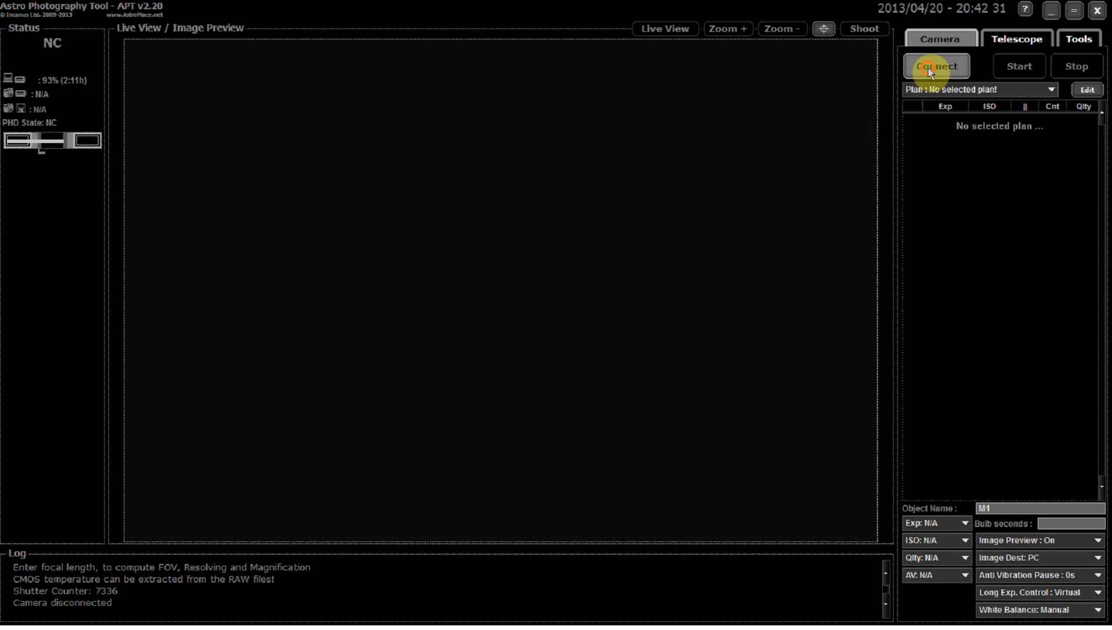
click(936, 65)
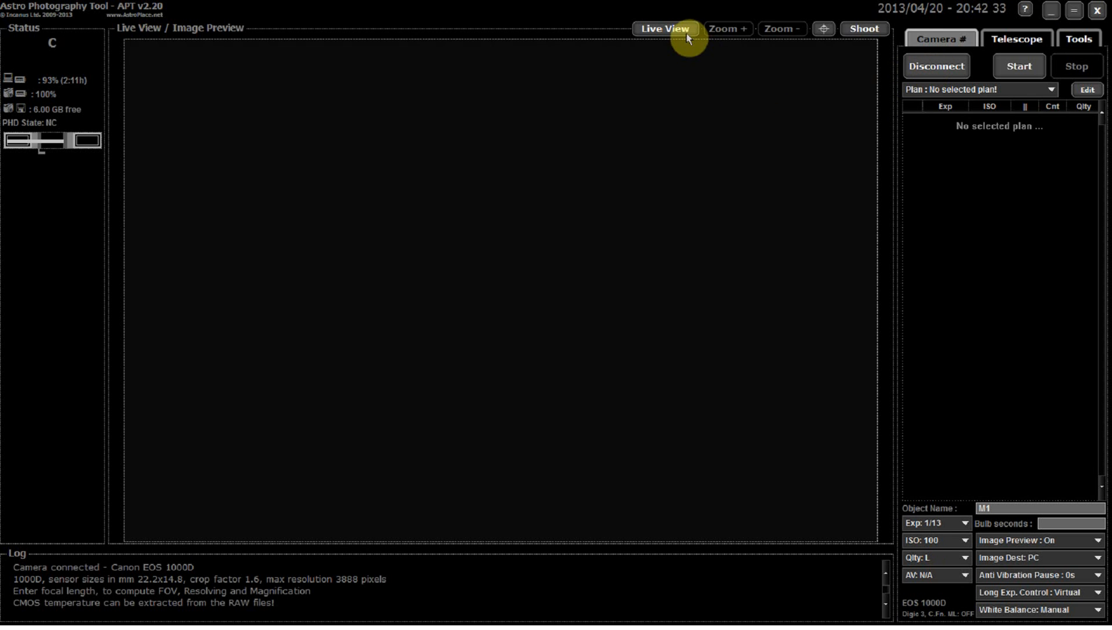
click(664, 28)
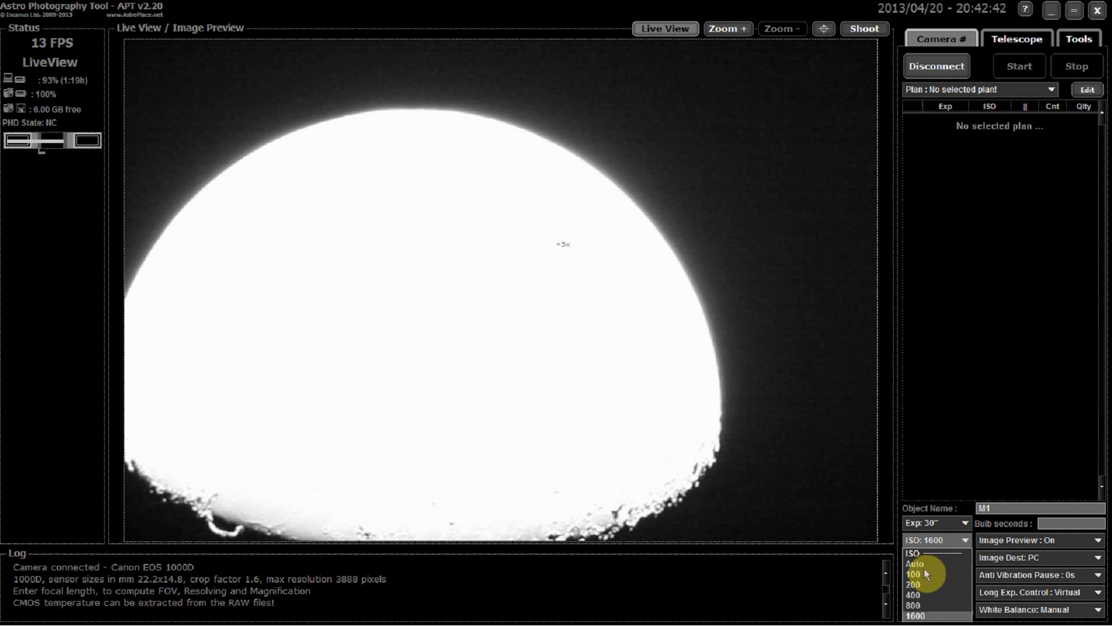
Step: Set ISO 100 and 1/13 second exposure so the moon's surface detail appears
click(916, 574)
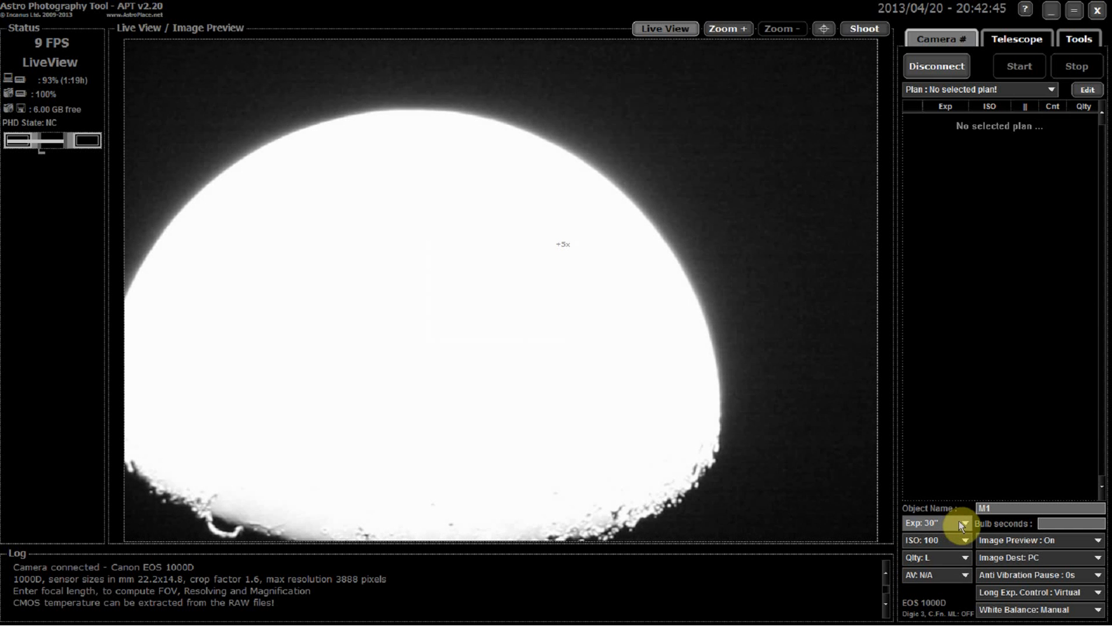
click(963, 523)
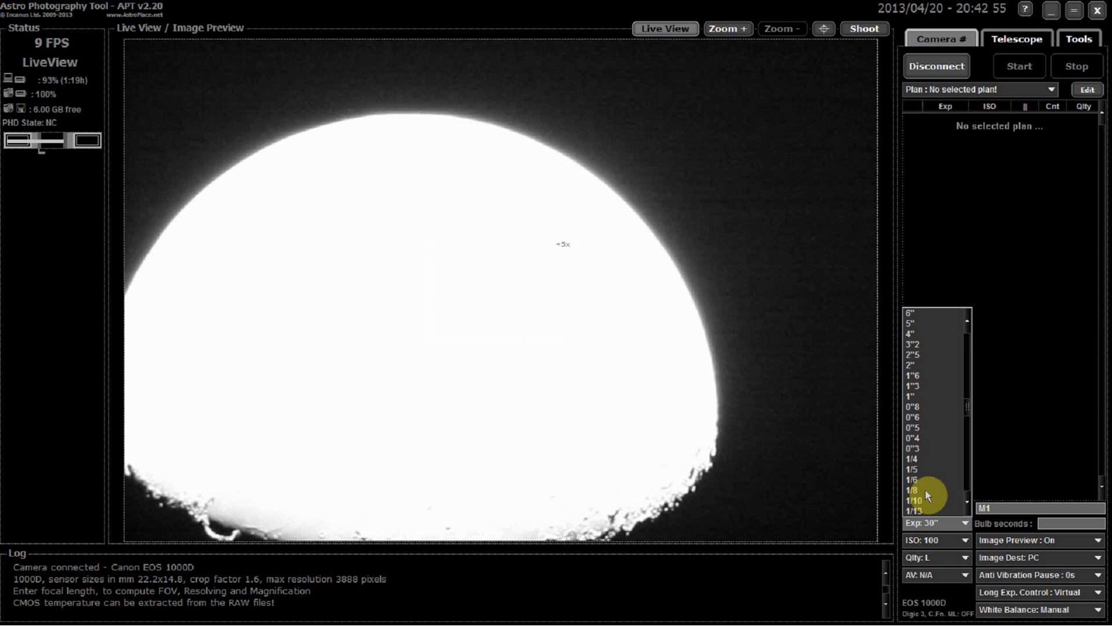
click(914, 511)
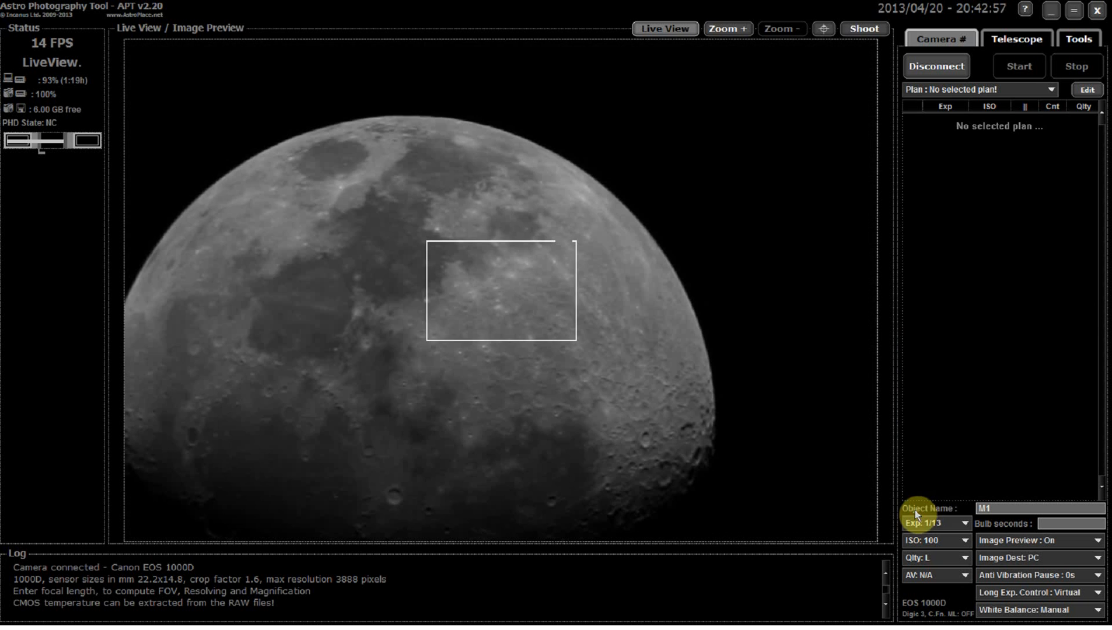
mouse_move(813, 369)
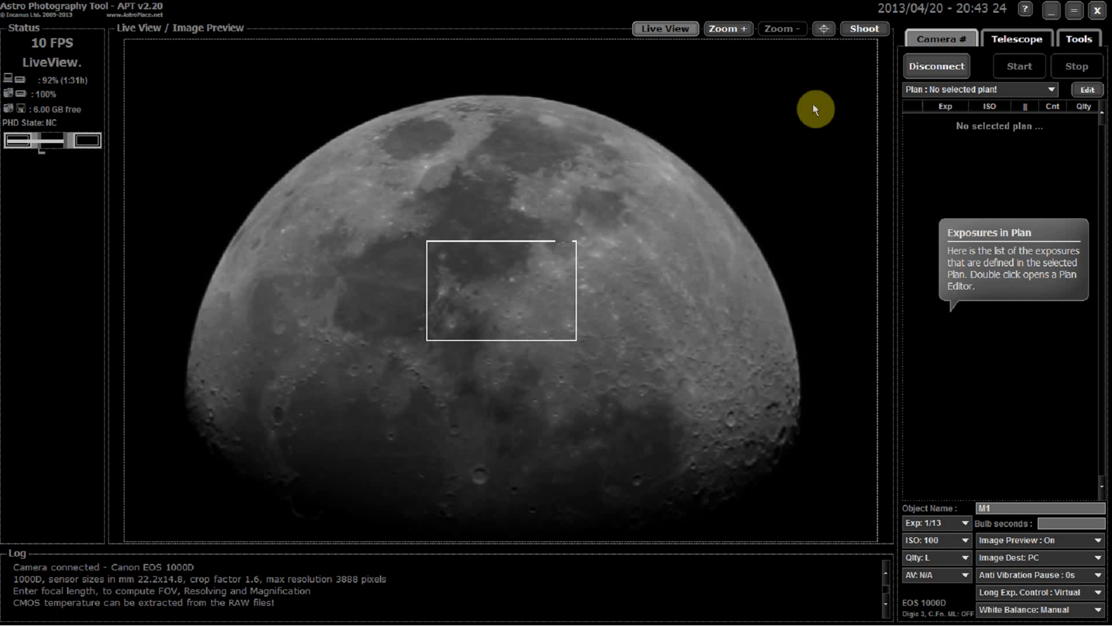
mouse_move(783, 131)
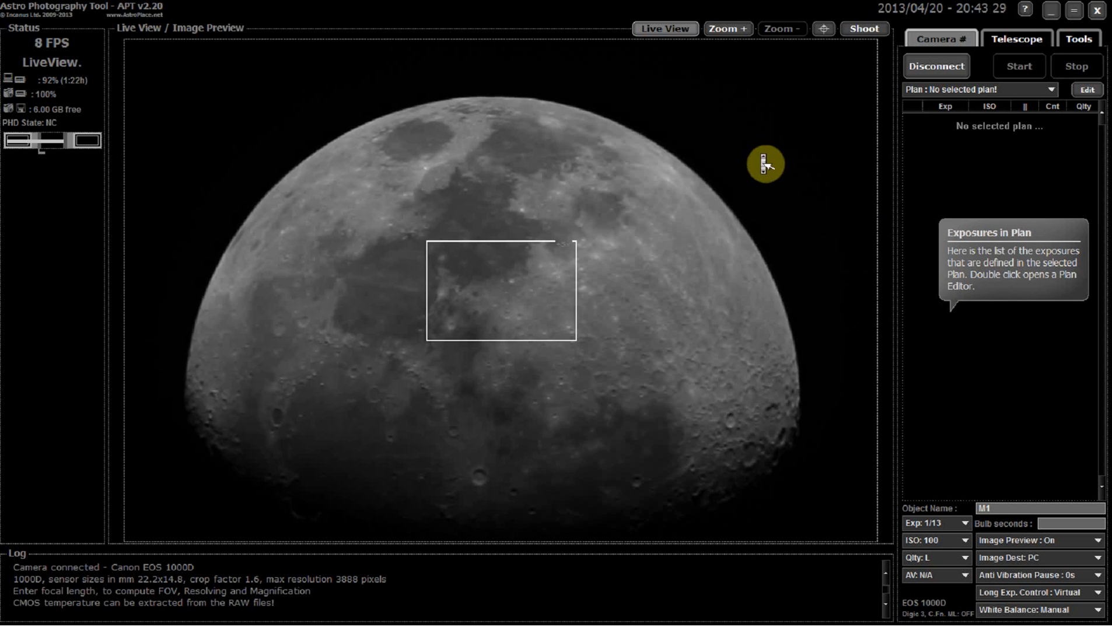
mouse_move(939, 500)
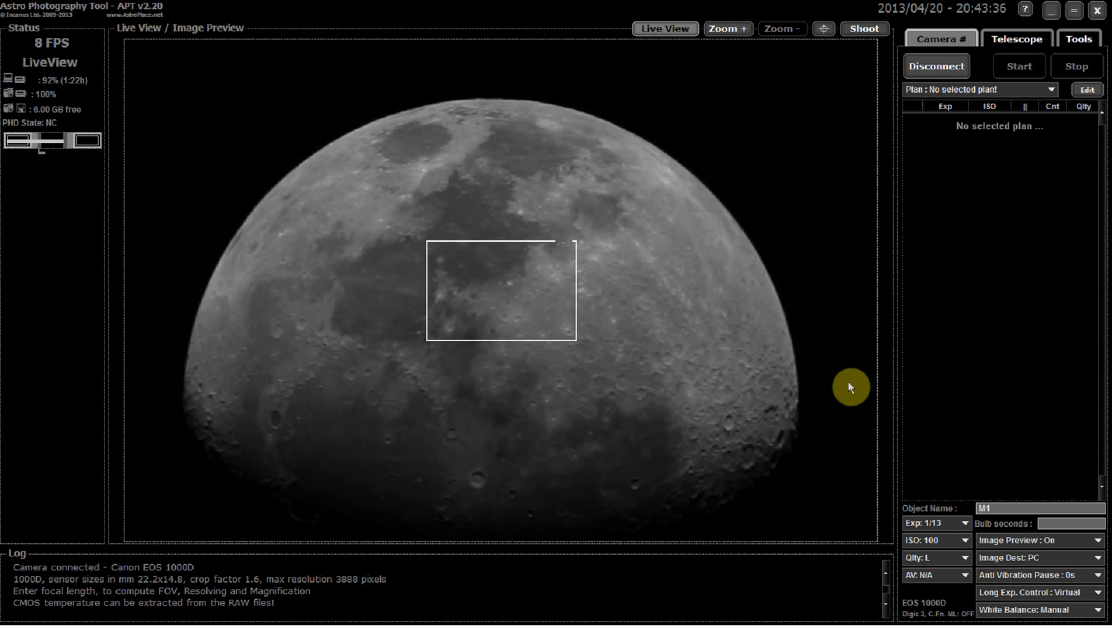
mouse_move(762, 294)
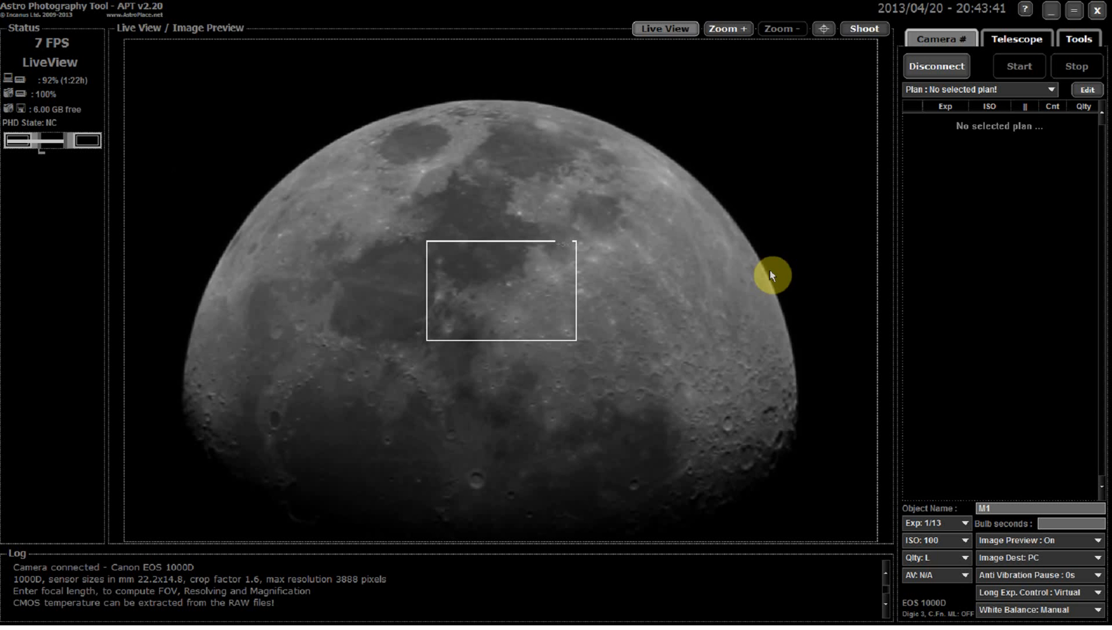
mouse_move(773, 266)
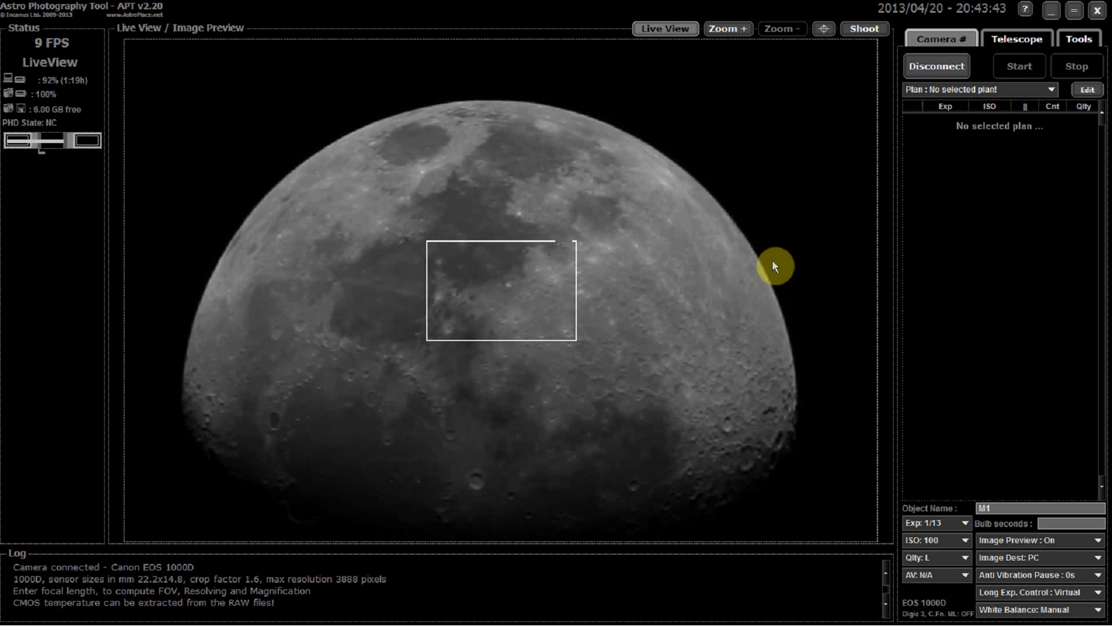
Step: Stop live view and shoot a single still frame of the moon
click(663, 28)
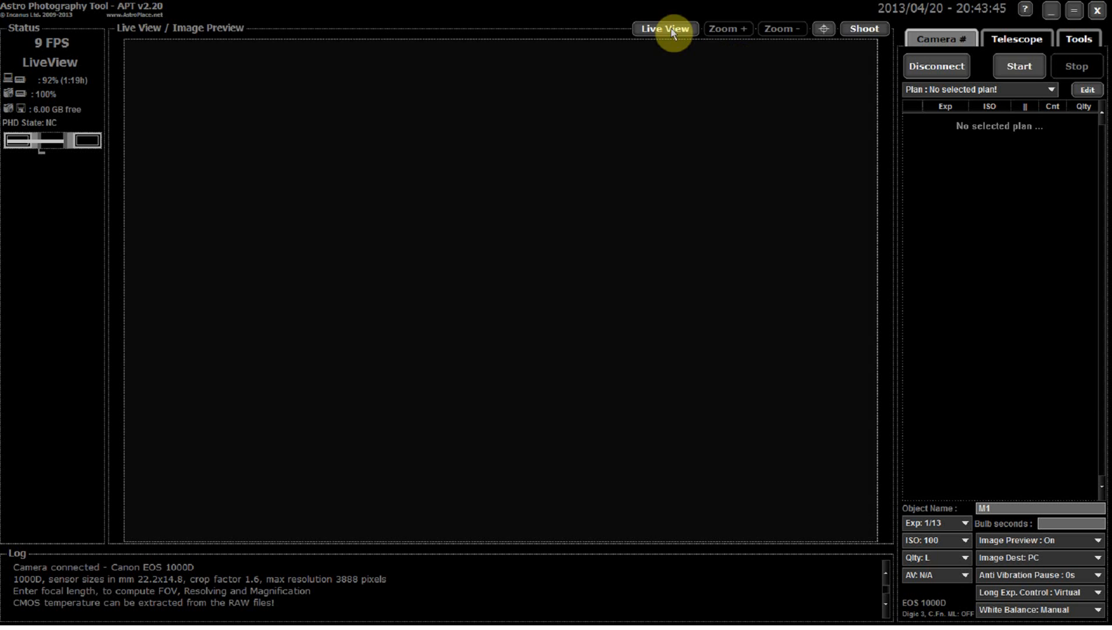
click(664, 28)
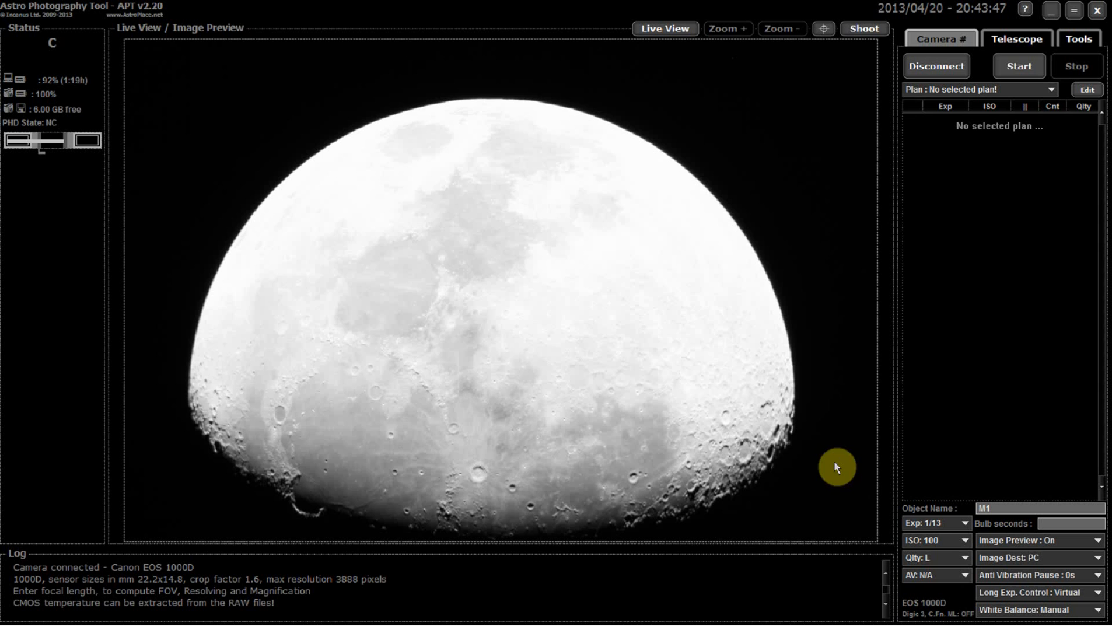
mouse_move(929, 491)
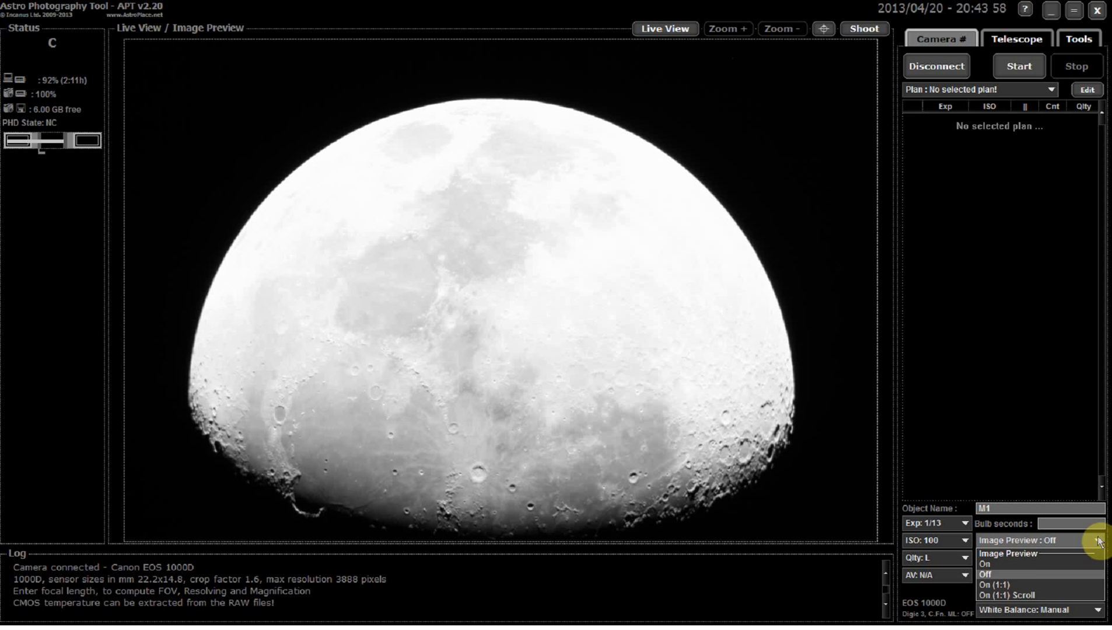
Step: Switch image preview off, restart live view and restore 1/13 second at ISO 100
click(985, 574)
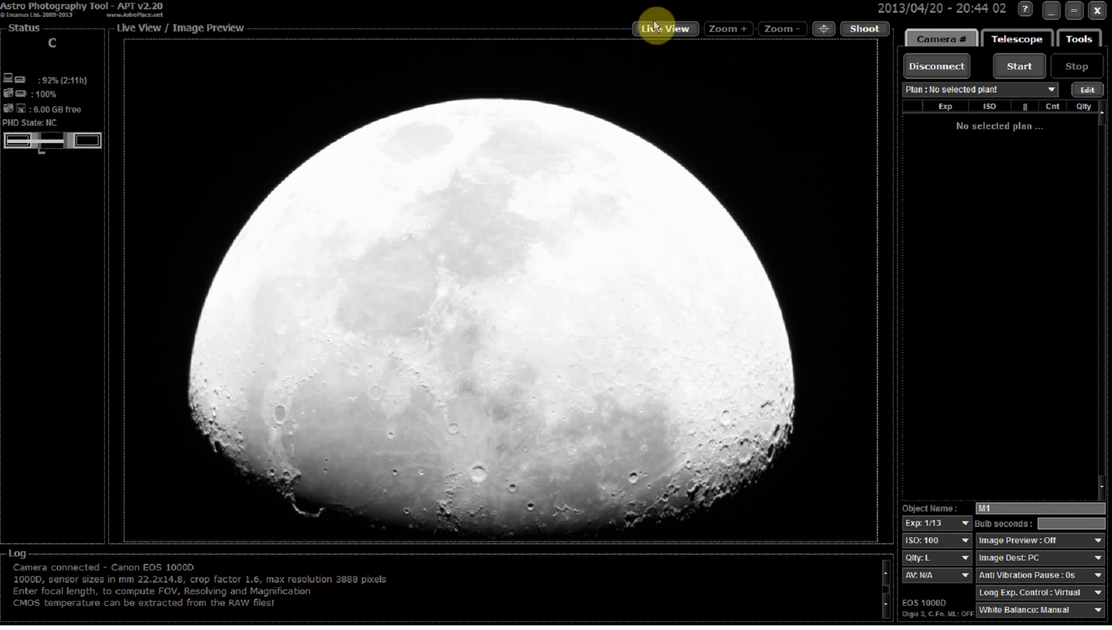
click(663, 28)
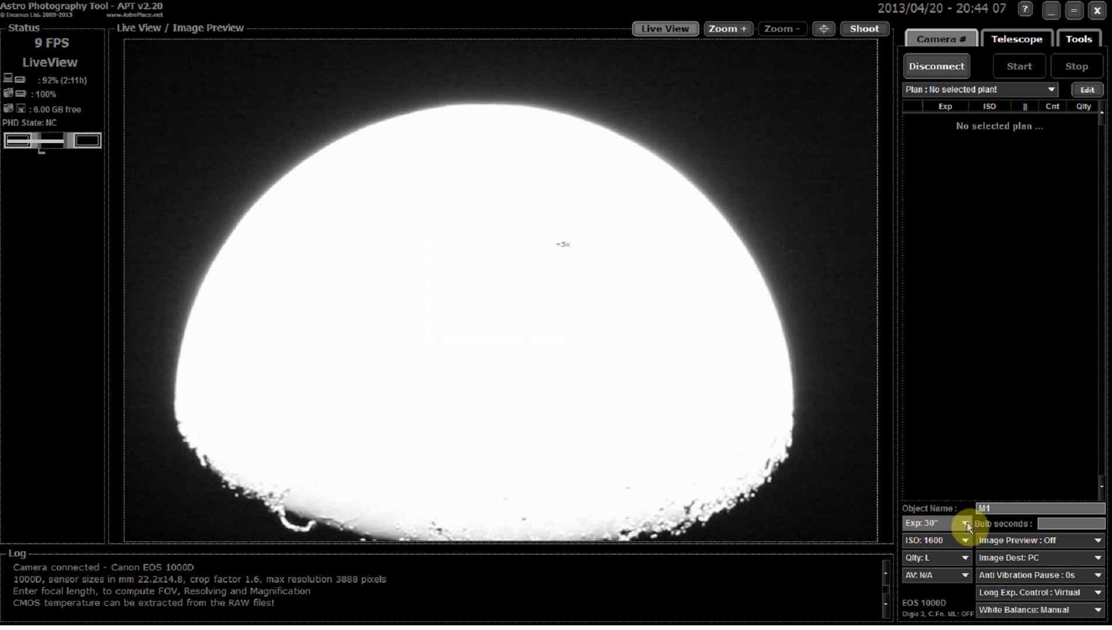
click(966, 523)
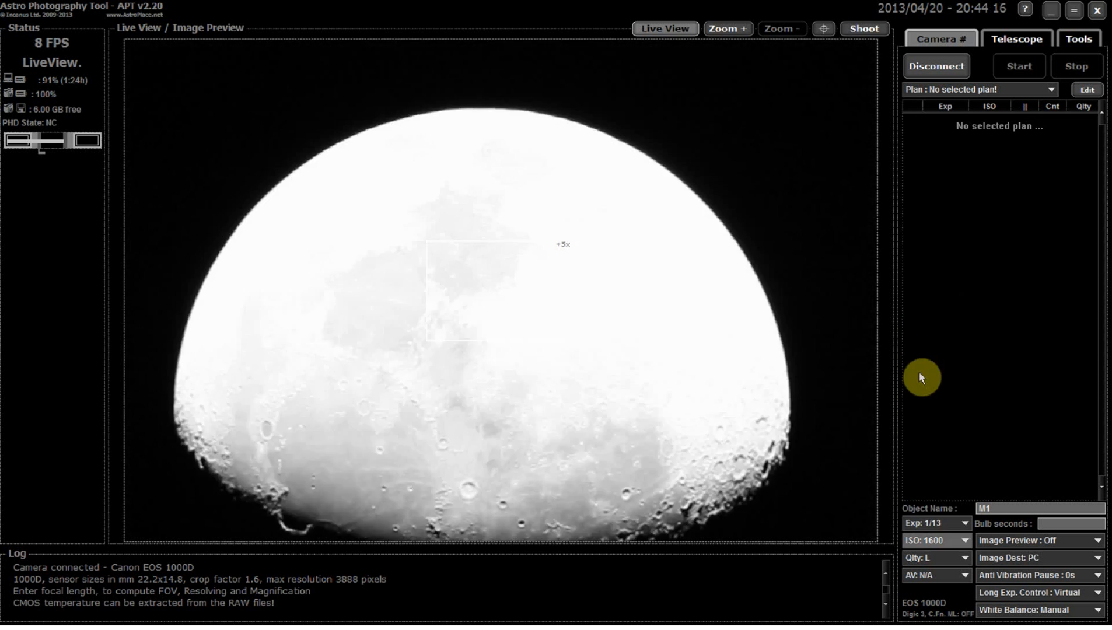
click(962, 540)
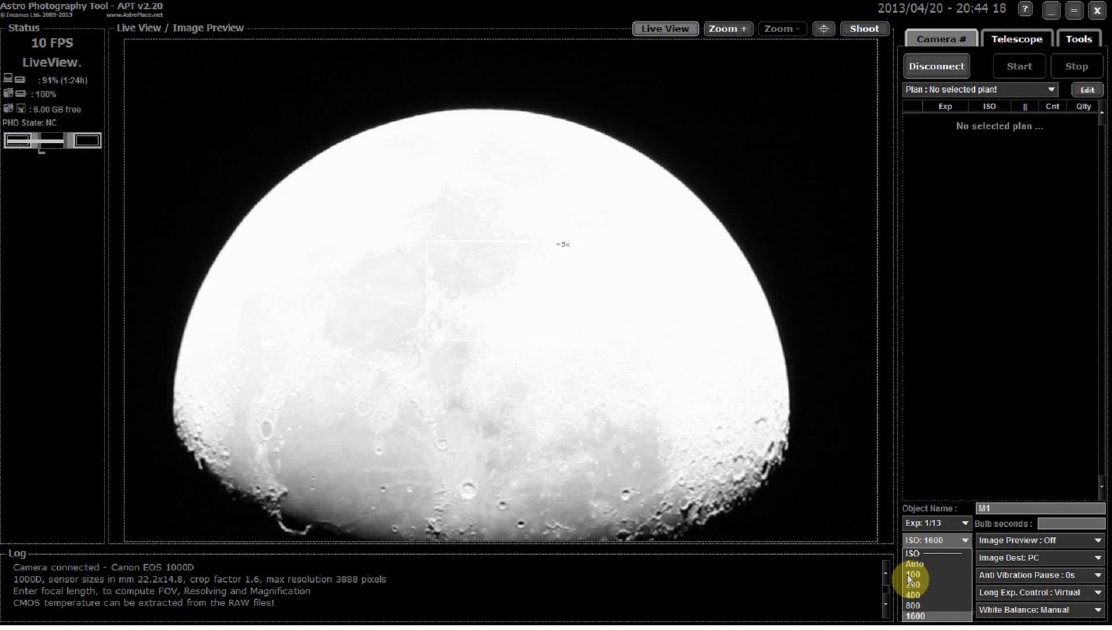
click(913, 573)
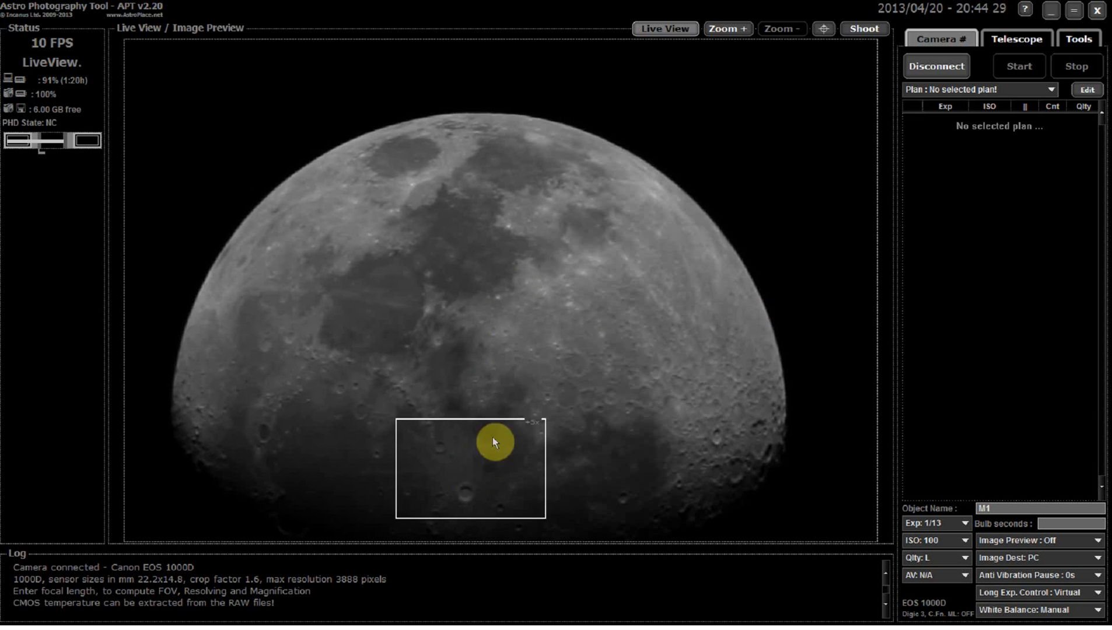
Step: Use Zoom + to magnify the live view around the zoom frame on the moon
click(725, 28)
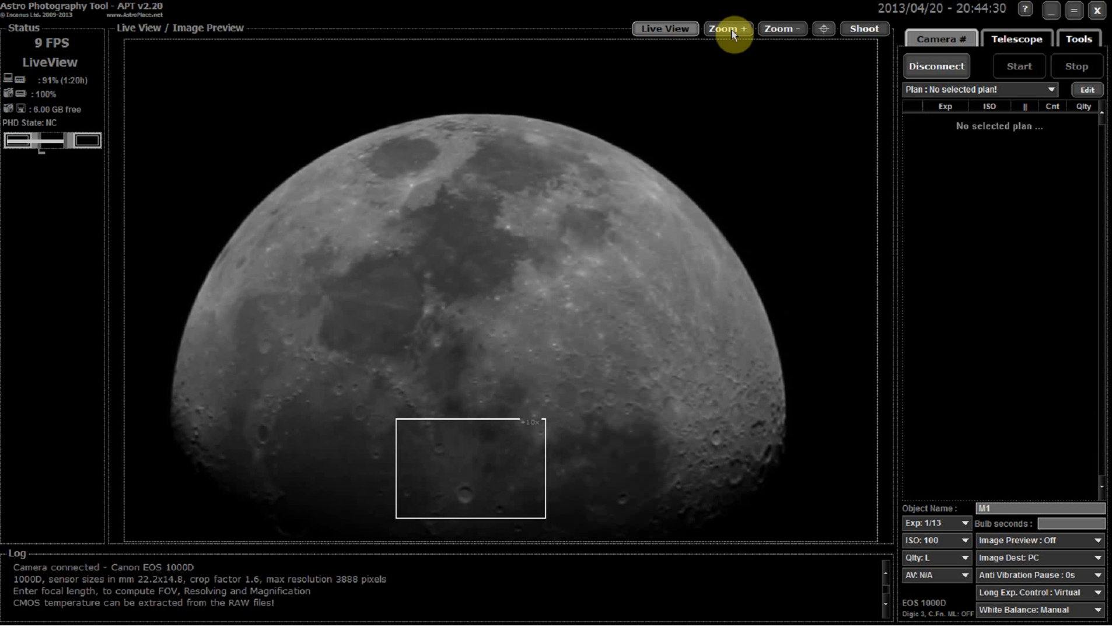
click(725, 28)
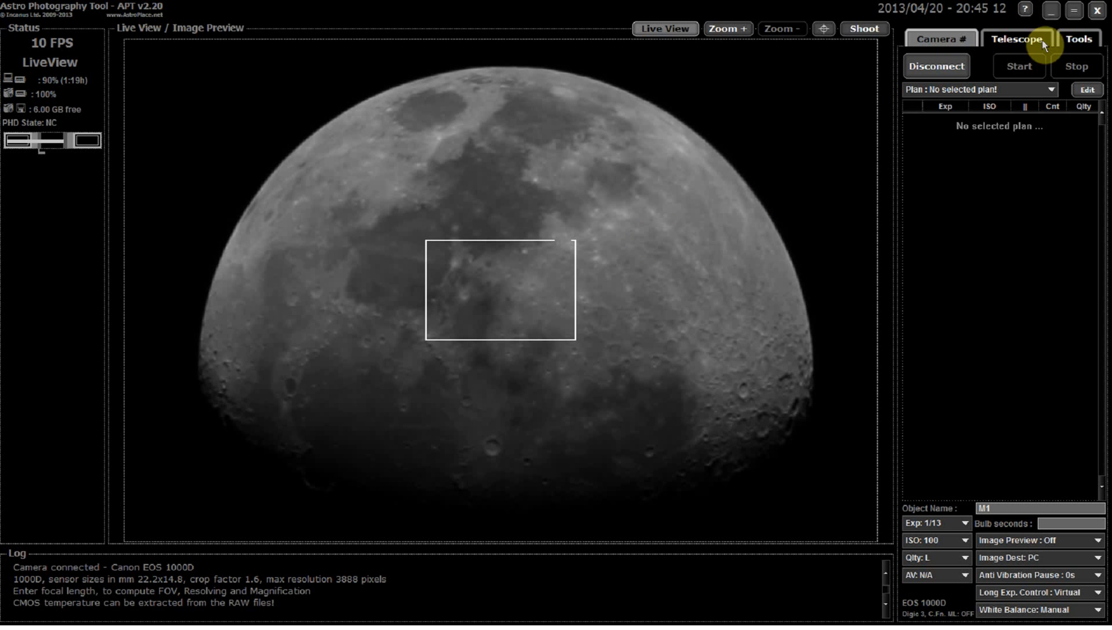
Step: From the Tools tab's Planetary panel, start recording five LiveView frames
click(1077, 38)
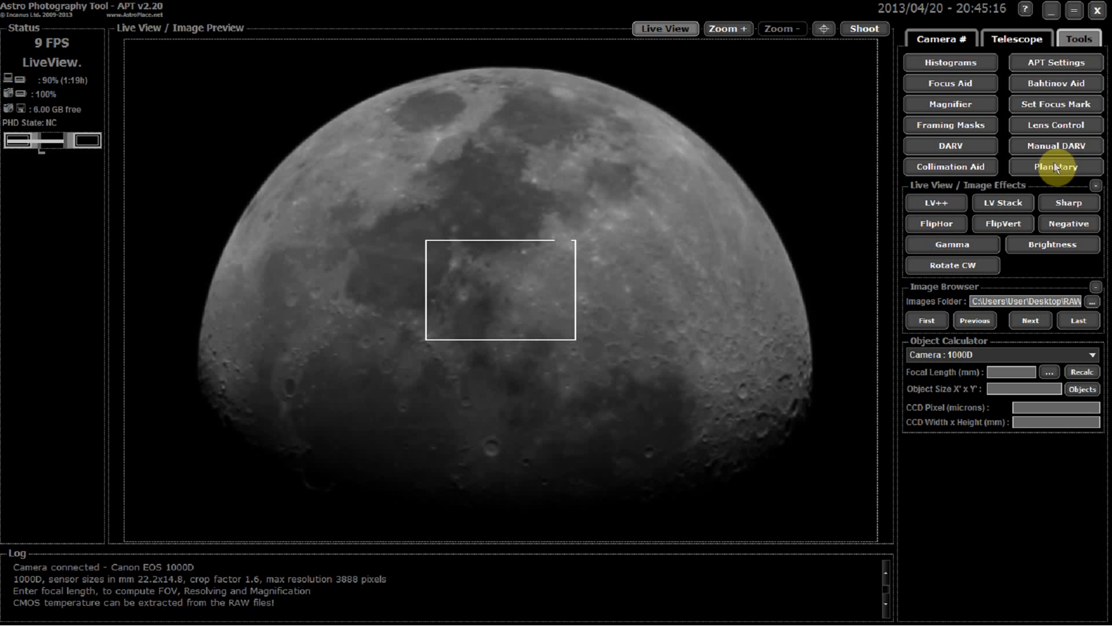
click(1055, 166)
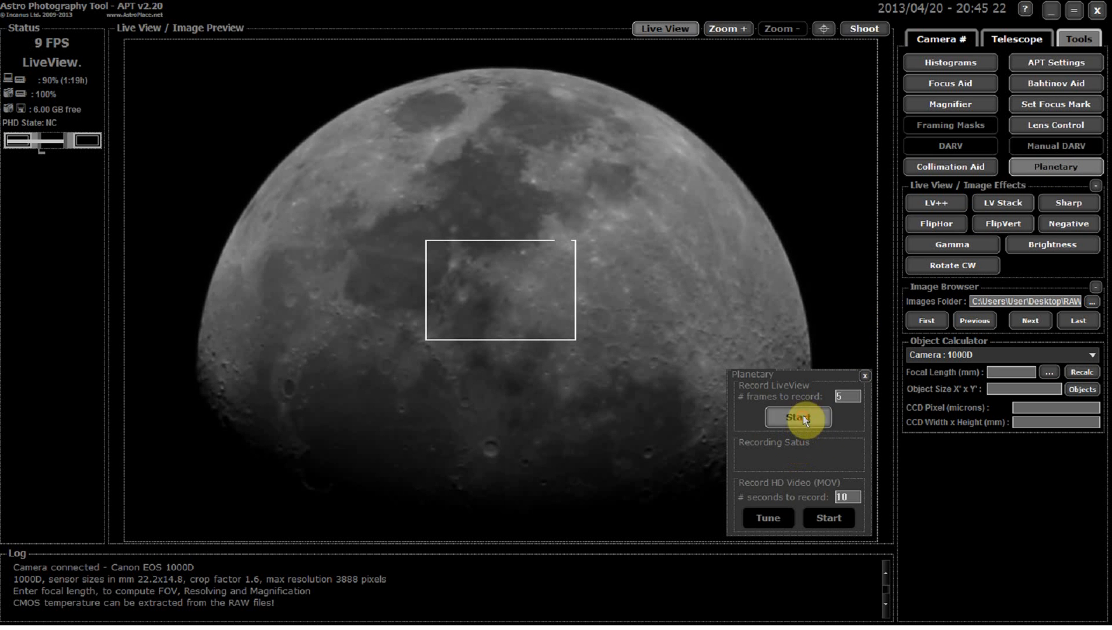
click(797, 416)
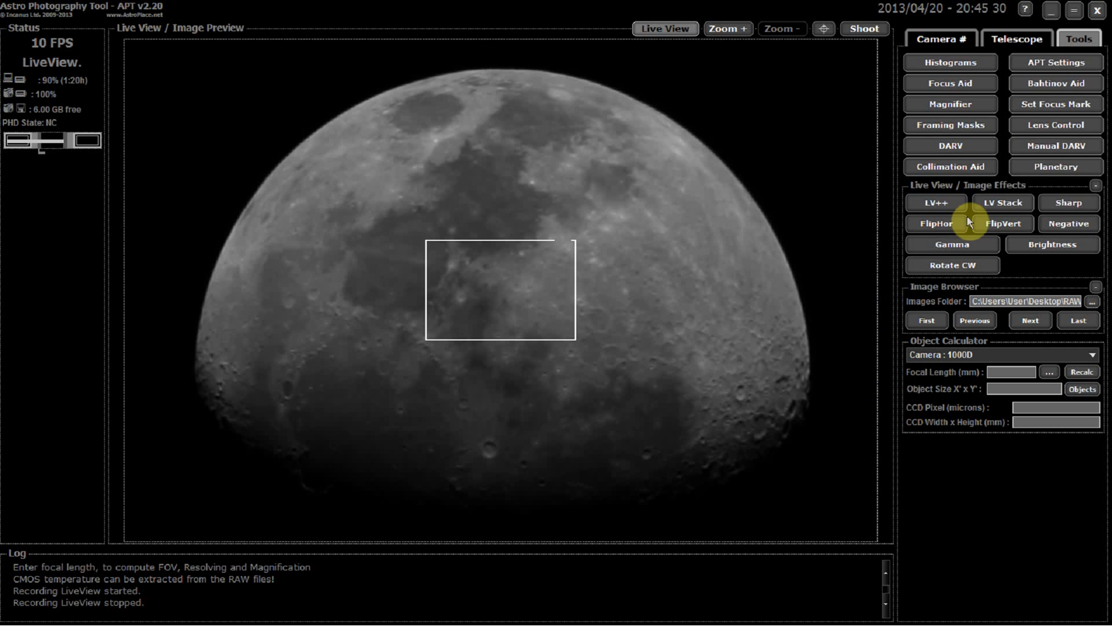
Step: Try the horizontal flip, vertical flip and negative effects, turning flip-vertical and negative back off
click(935, 224)
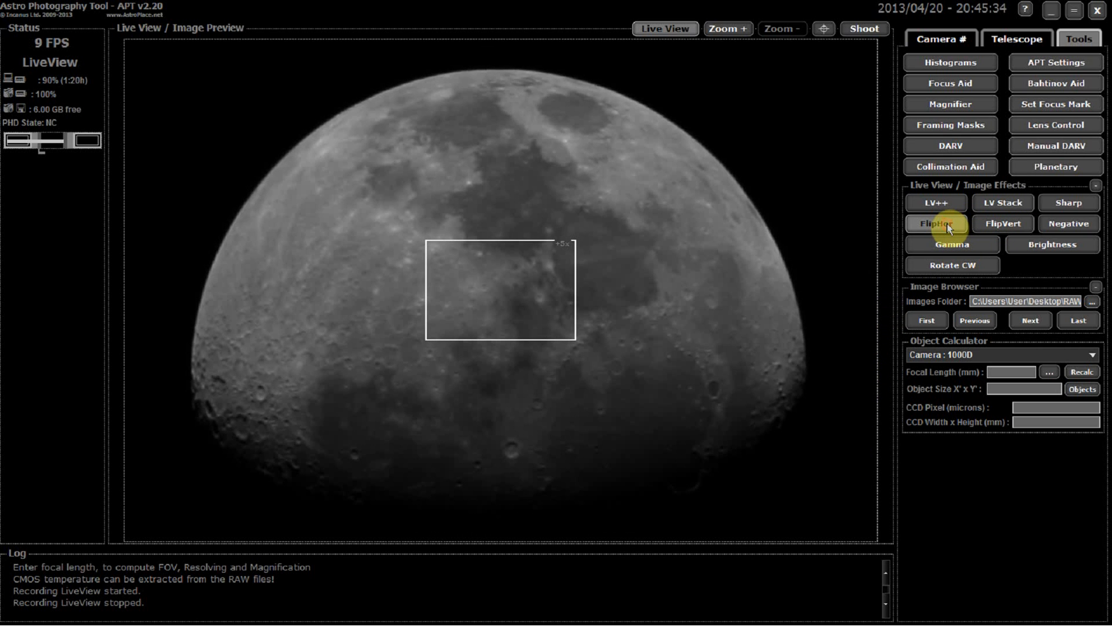
click(1002, 224)
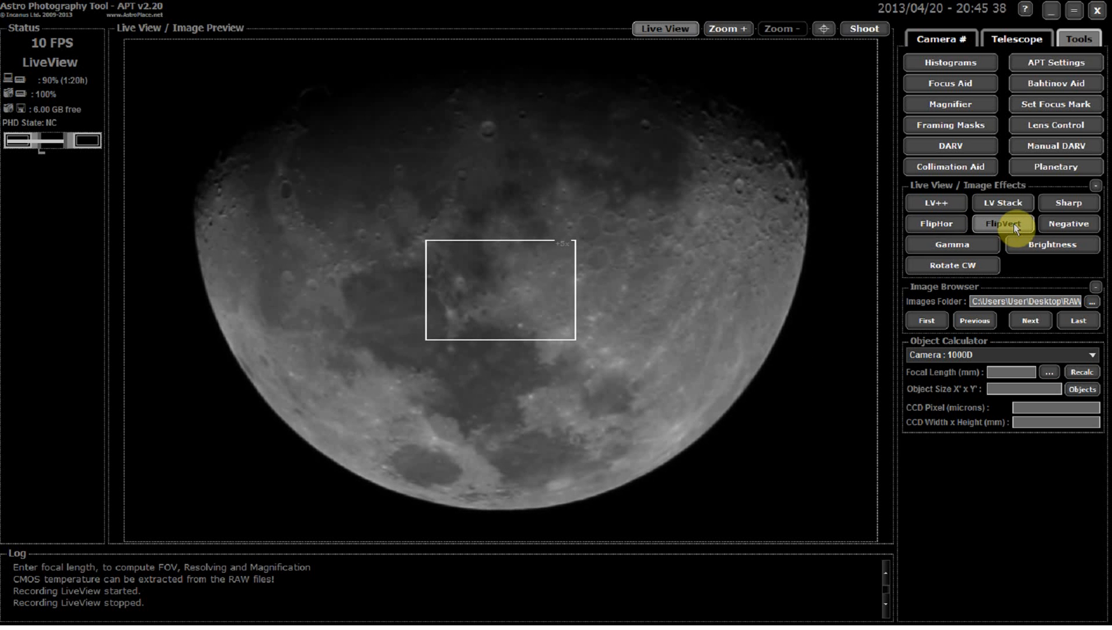
click(1001, 224)
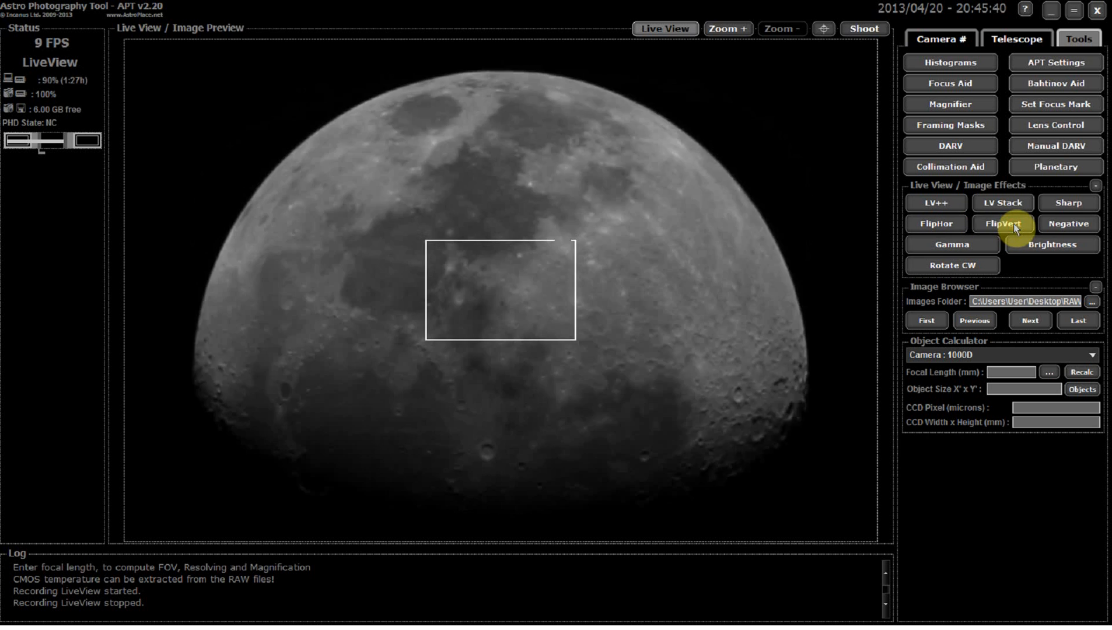
click(1068, 224)
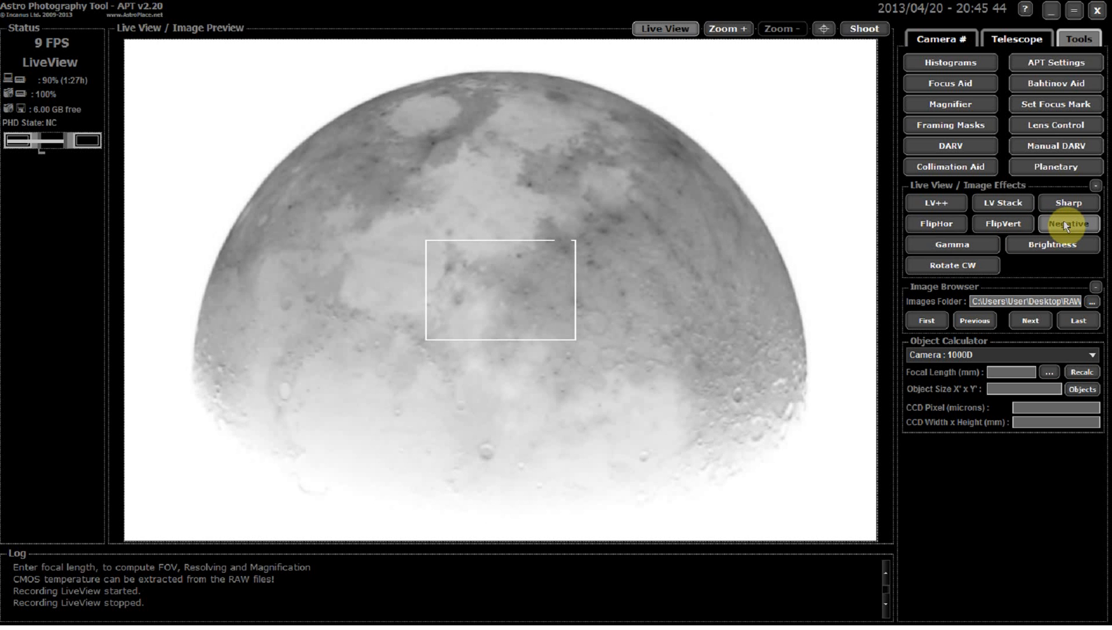
click(1069, 223)
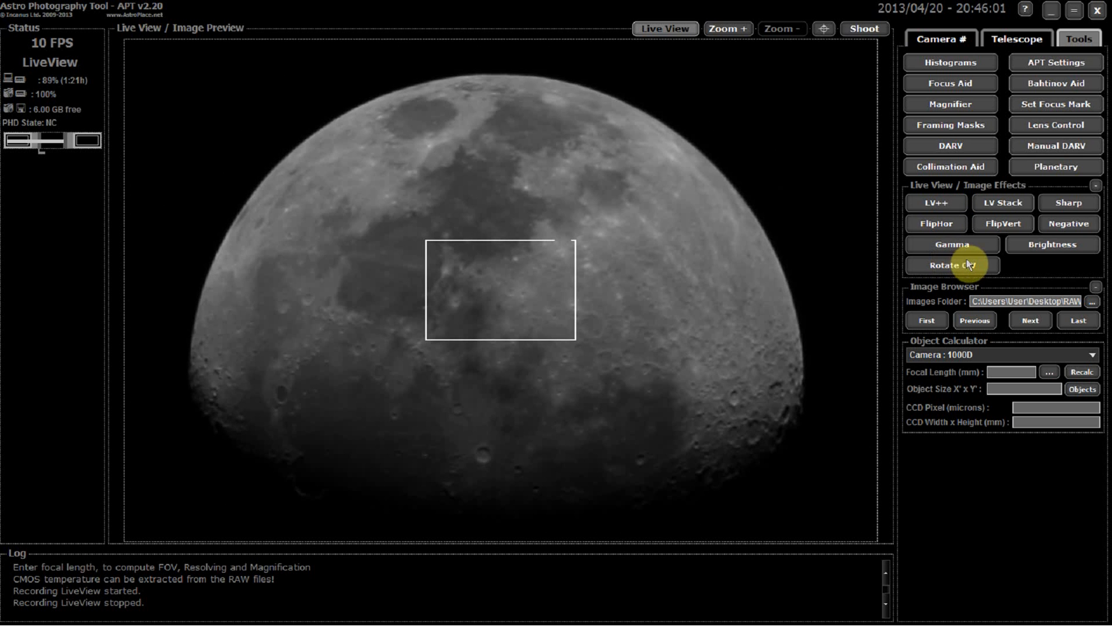
Step: Step brightness up to +150%, reset it, then rotate the live view 90° clockwise
click(1051, 244)
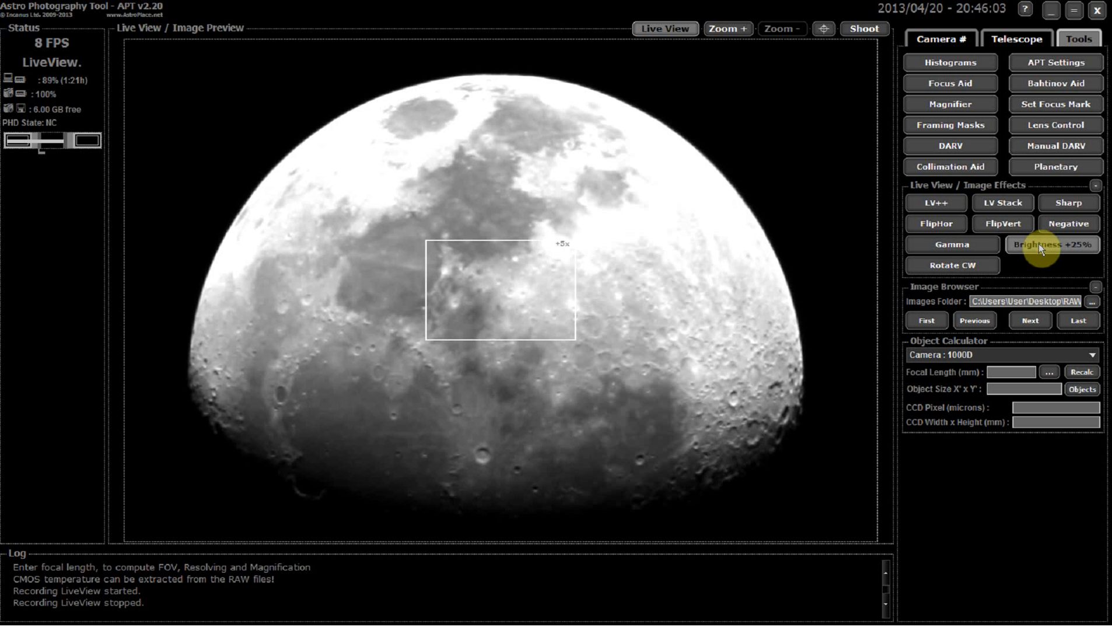
click(1051, 244)
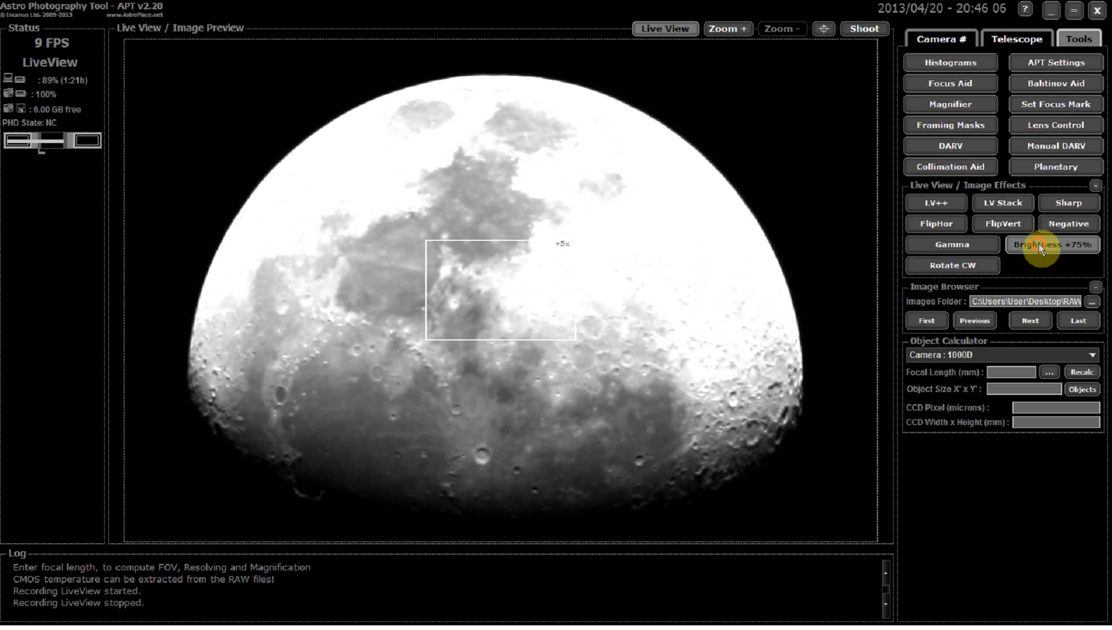
click(1051, 243)
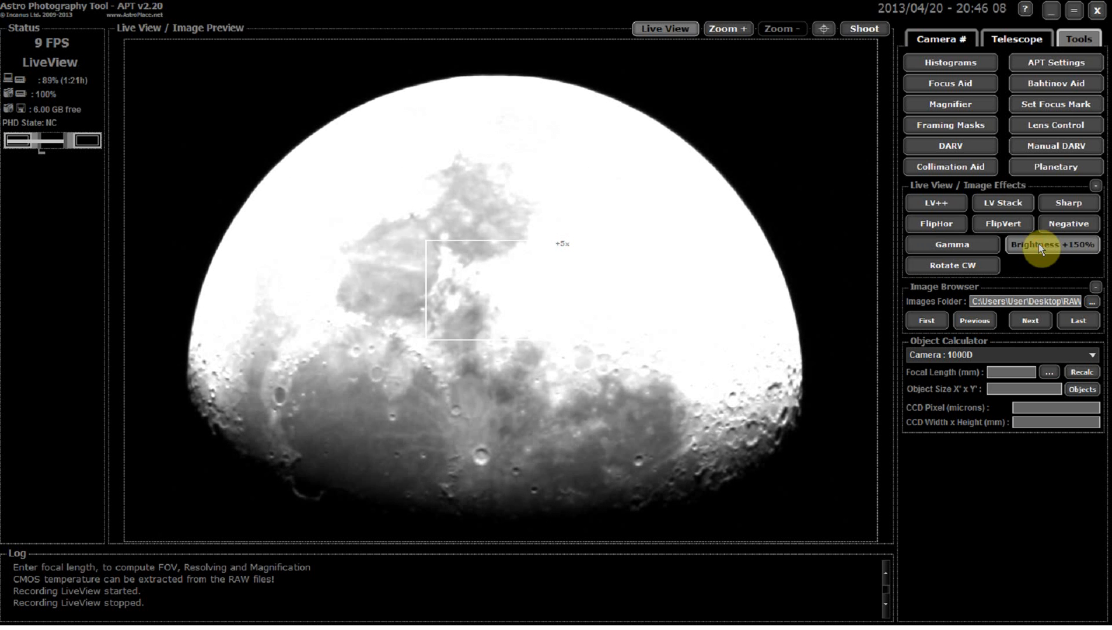
click(1053, 244)
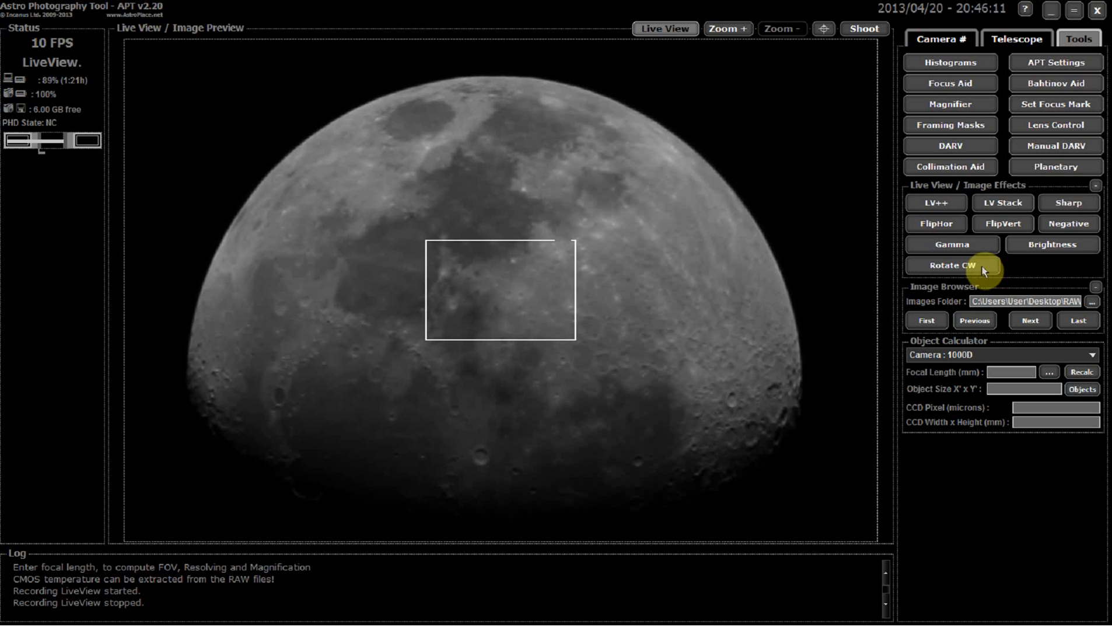
click(952, 265)
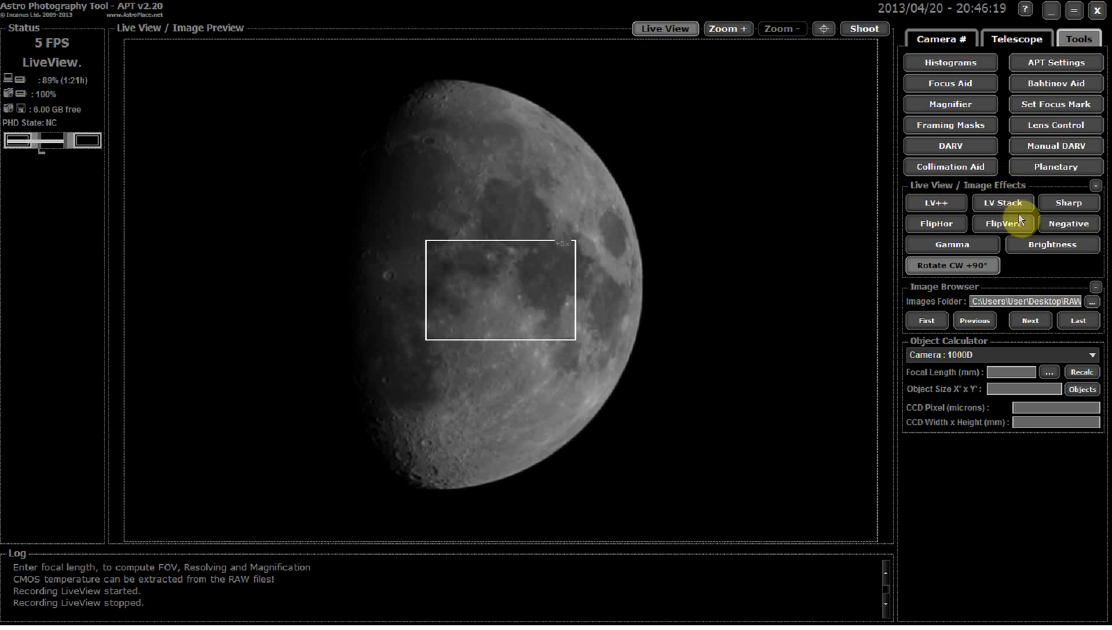
mouse_move(1055, 166)
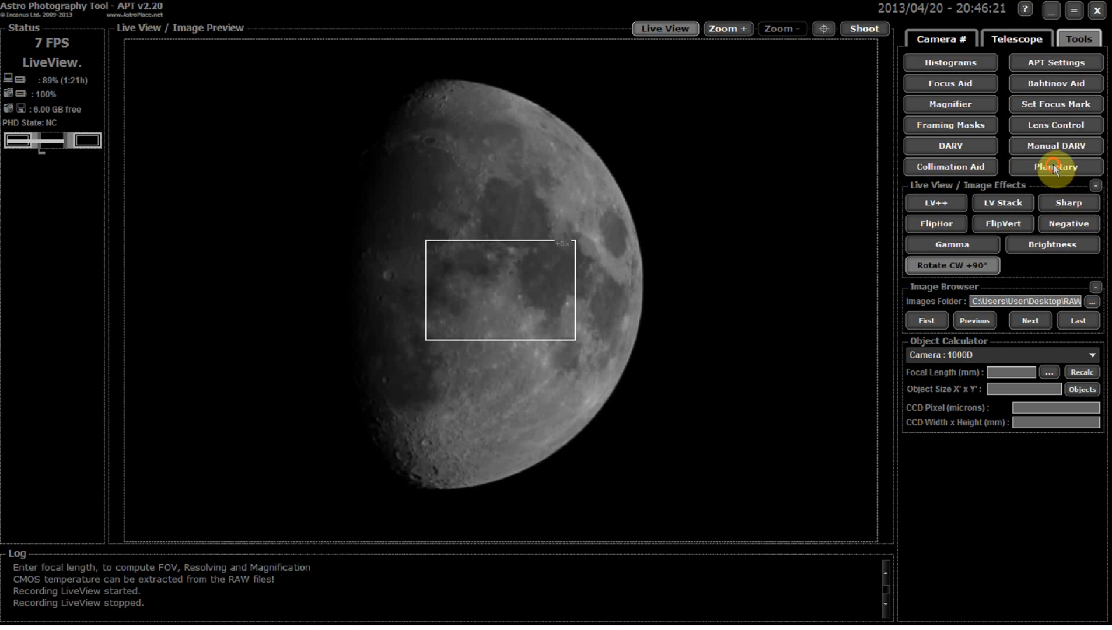
Step: Reopen Planetary and record five more LiveView frames of the rotated moon
click(1053, 165)
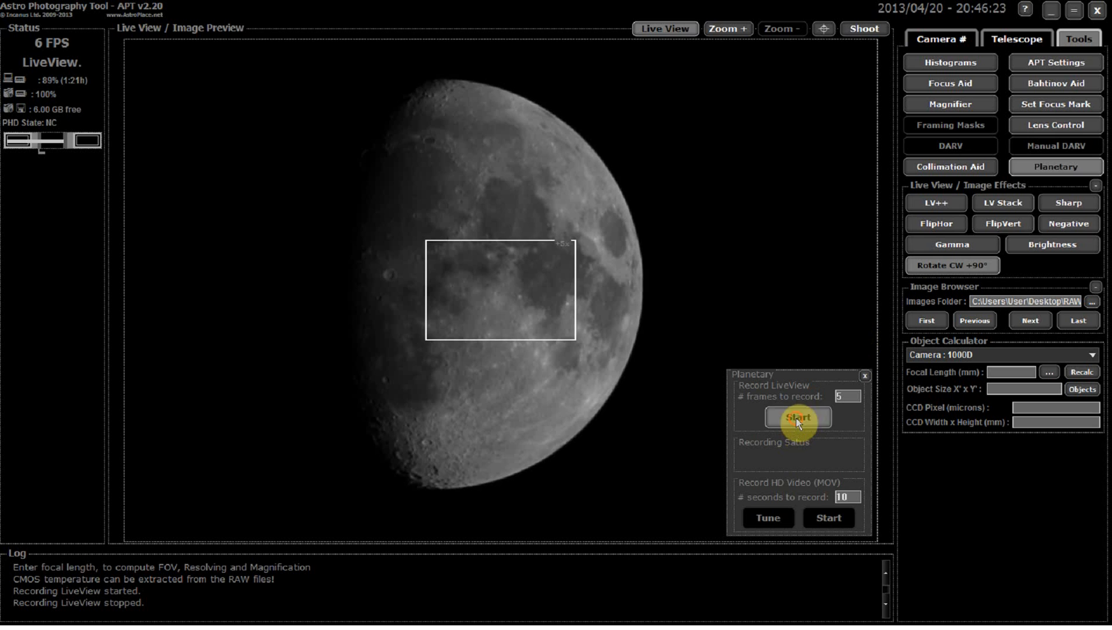
click(797, 418)
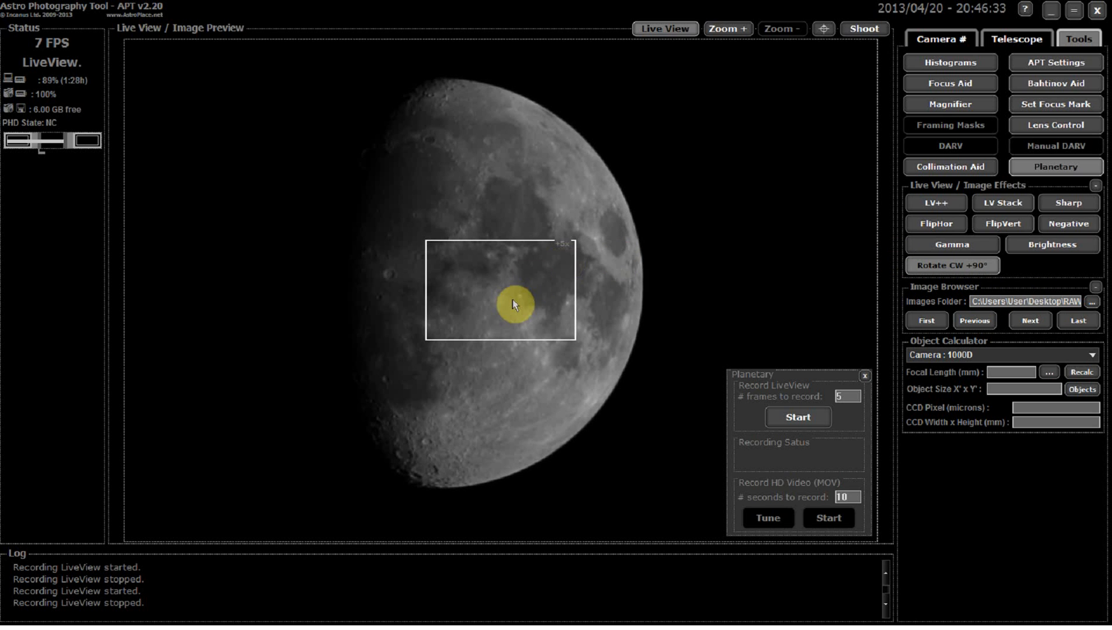
mouse_move(657, 153)
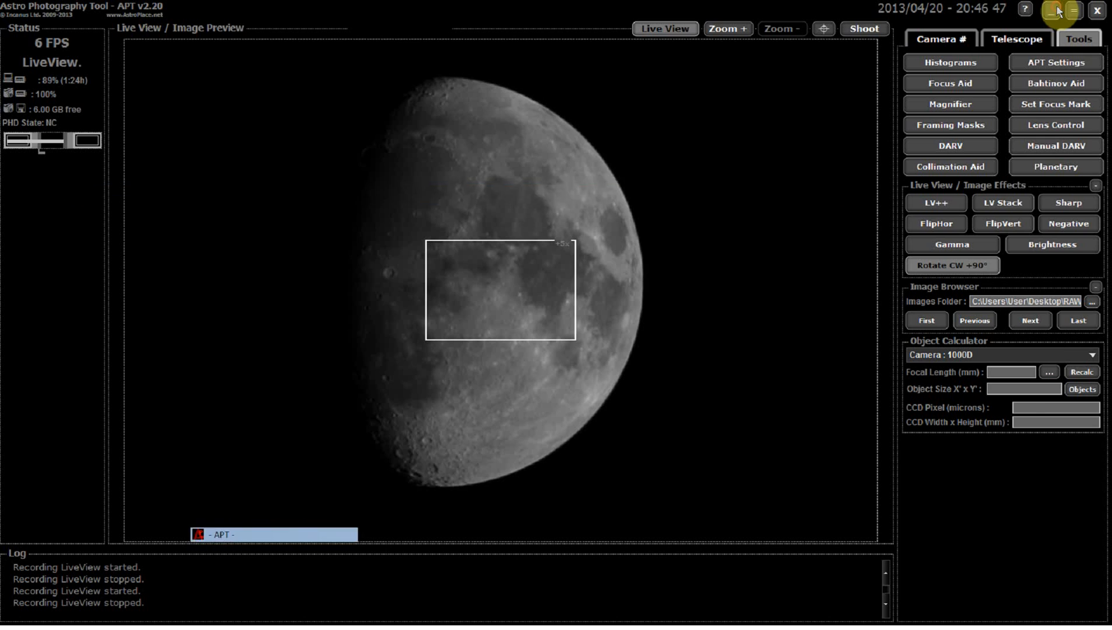
Step: Hide APT, browse Camera_1 to the 2013-04-20 folder and view Single_2013-04-20_20-43-27_M1_0001.JPG full size
click(1055, 10)
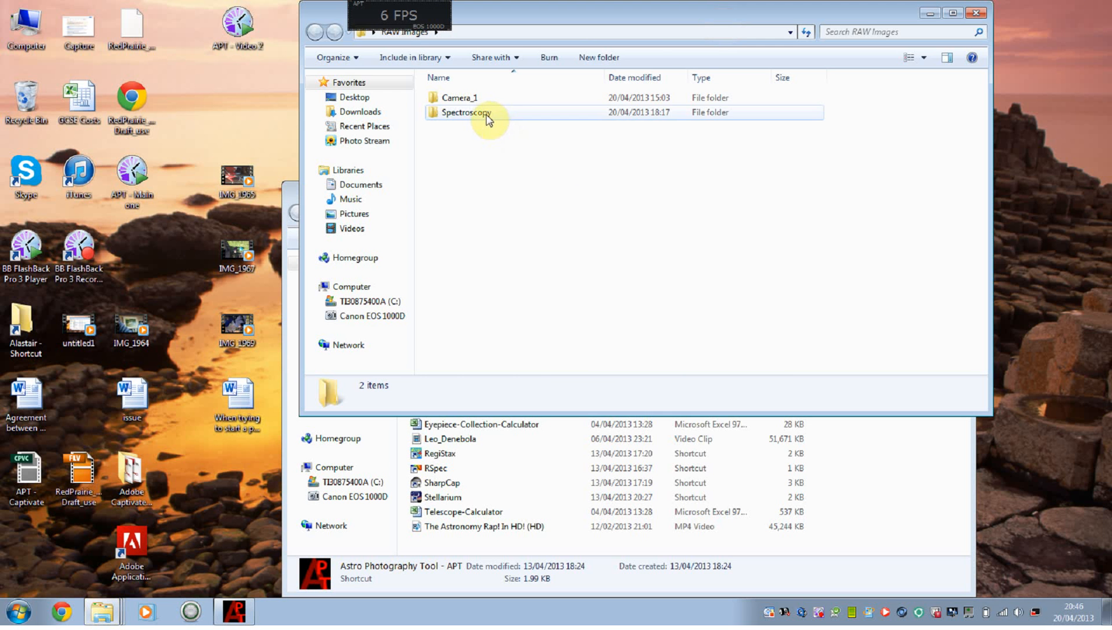
double_click(465, 112)
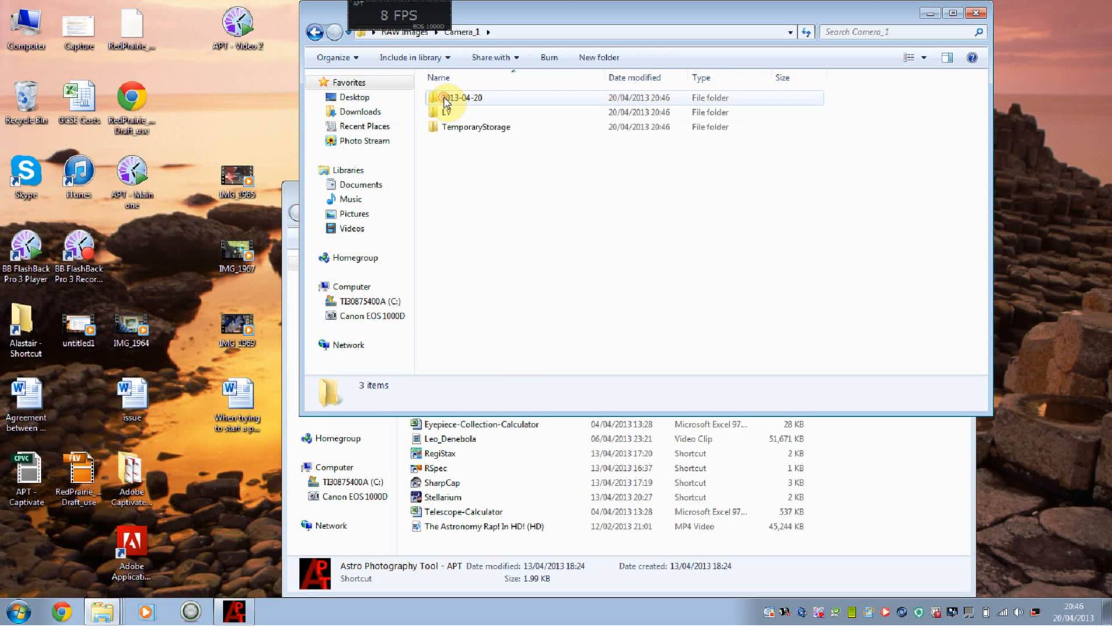
click(478, 113)
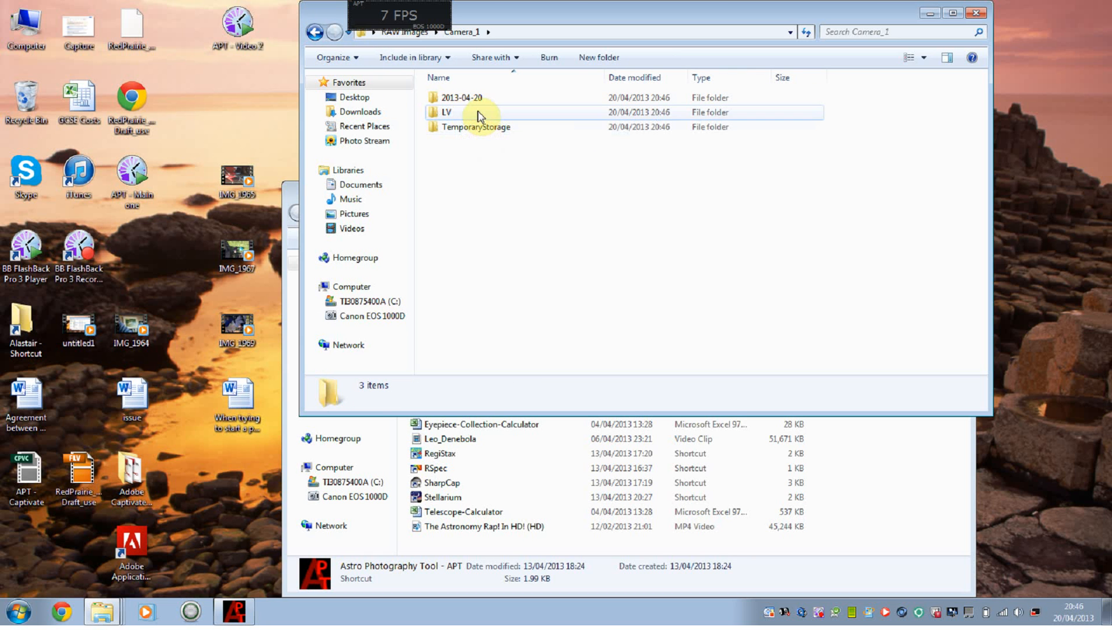
mouse_move(460, 97)
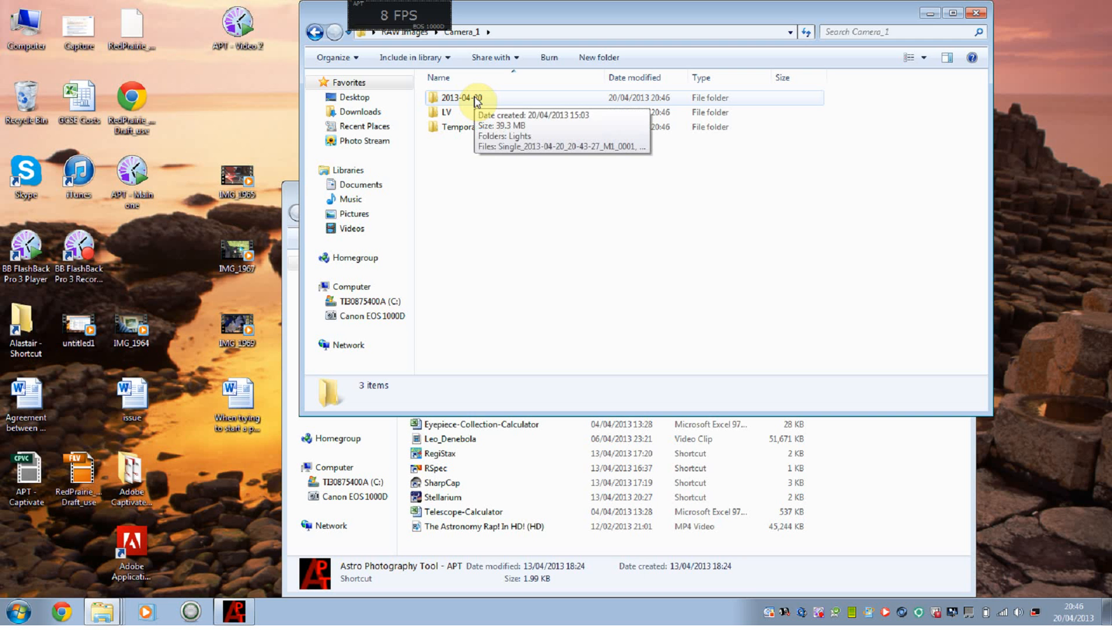
double_click(460, 97)
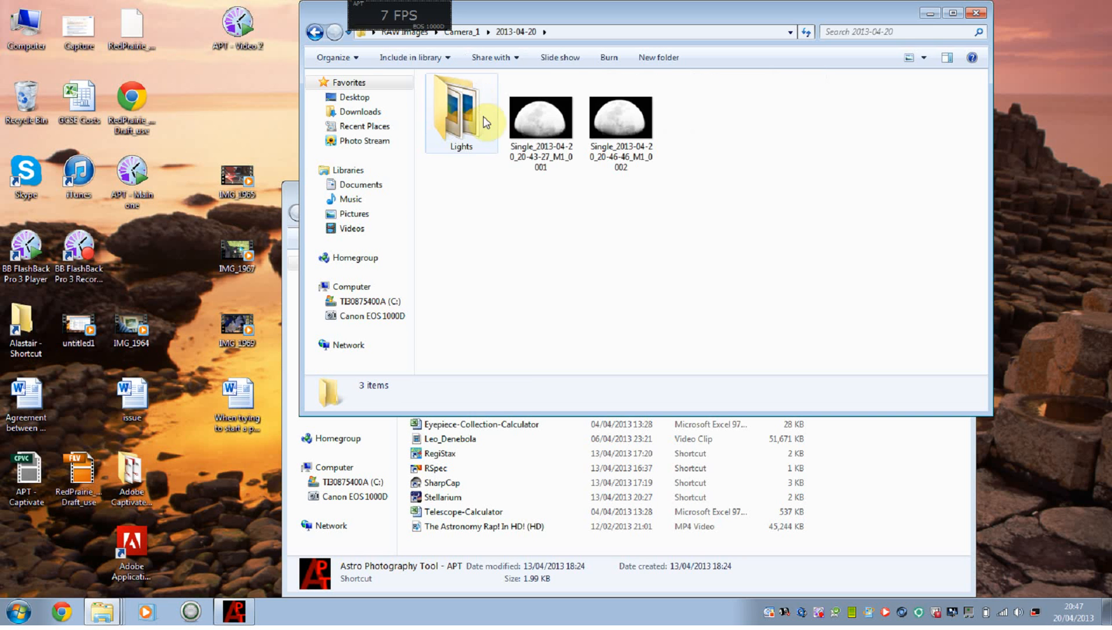
click(540, 119)
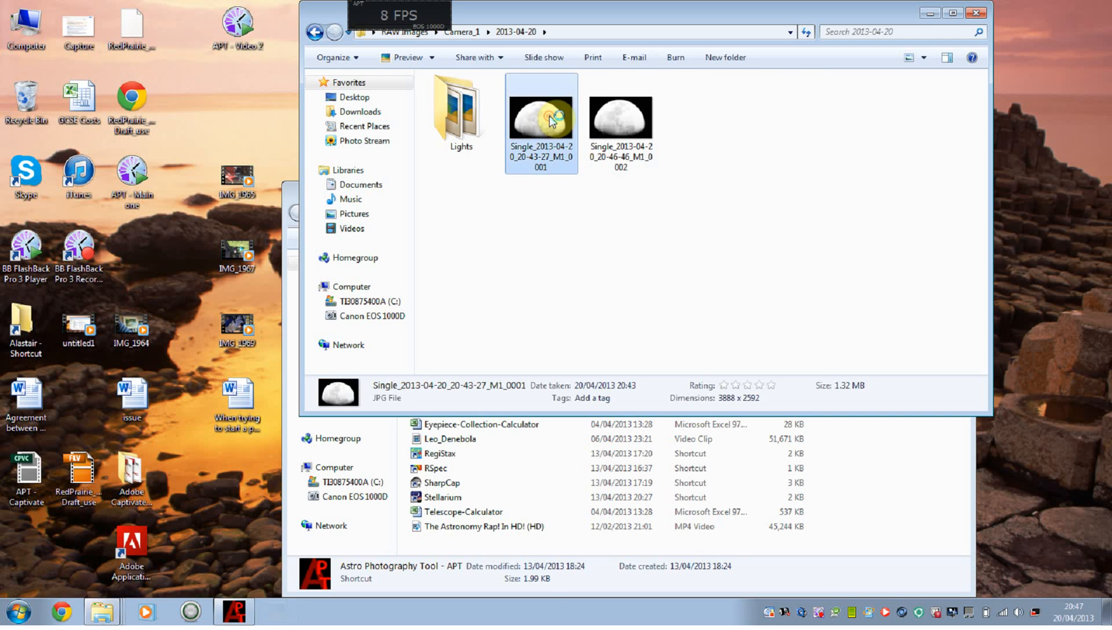
double_click(541, 117)
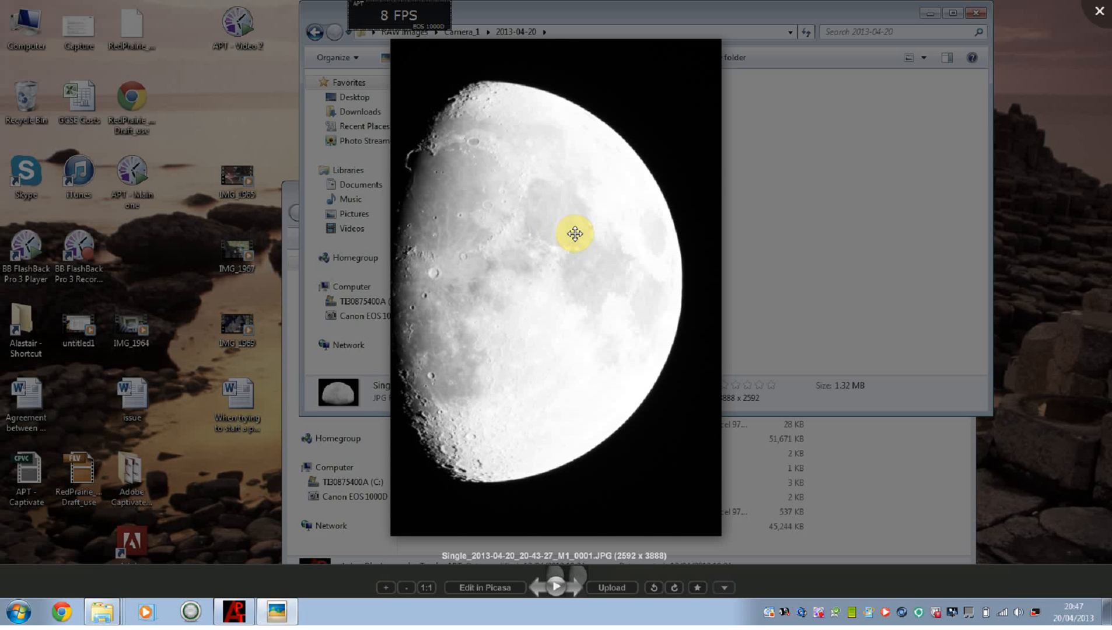
mouse_move(416, 316)
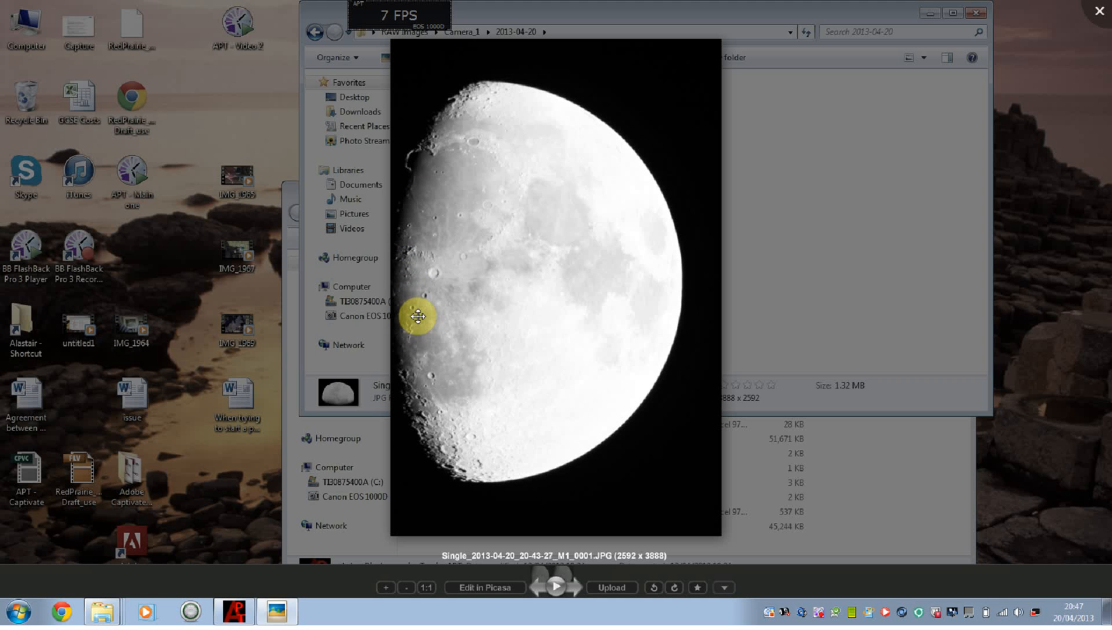
mouse_move(1102, 12)
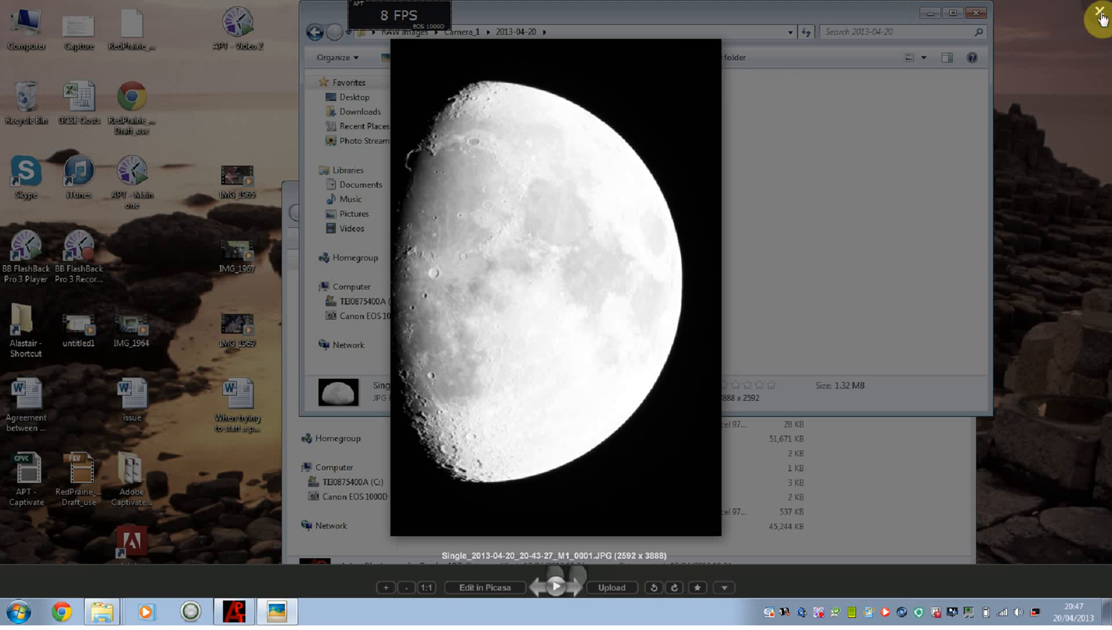
click(1098, 15)
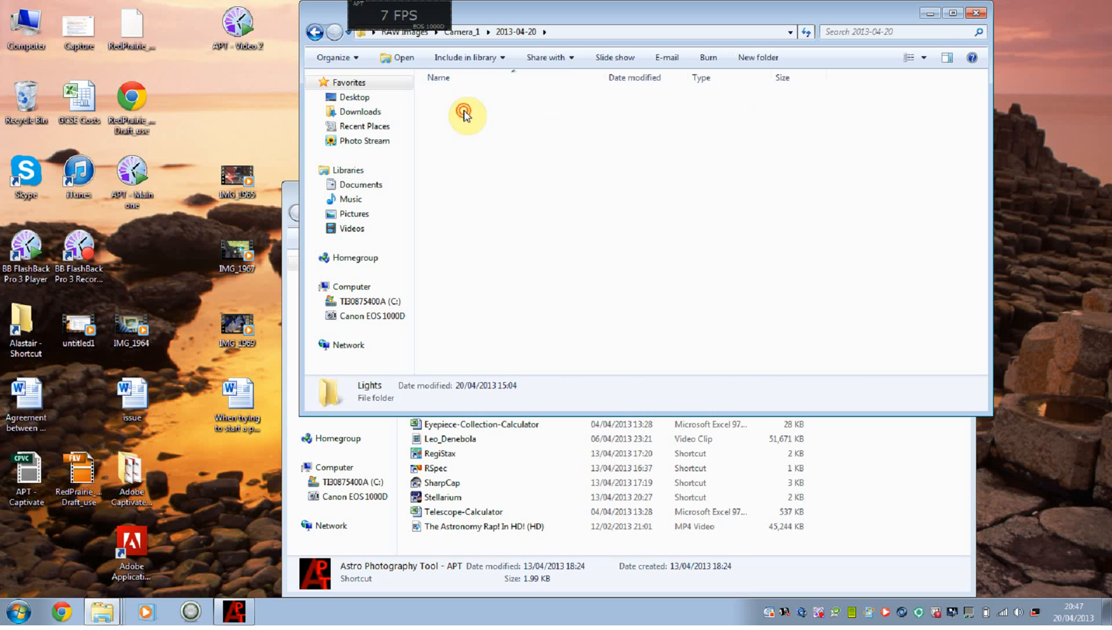
double_click(465, 115)
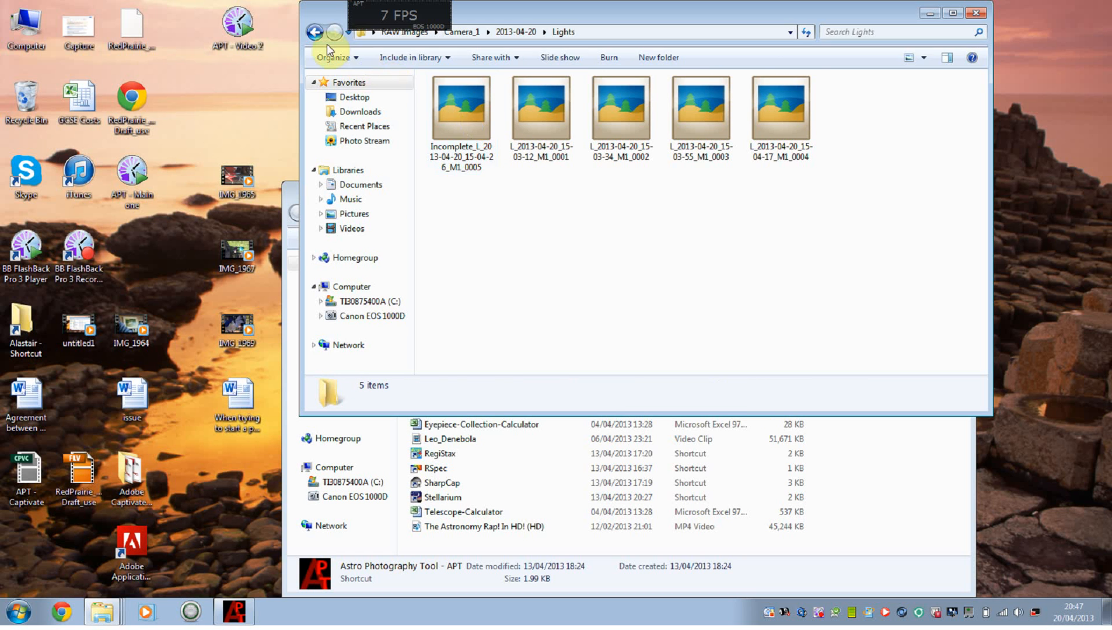
click(314, 32)
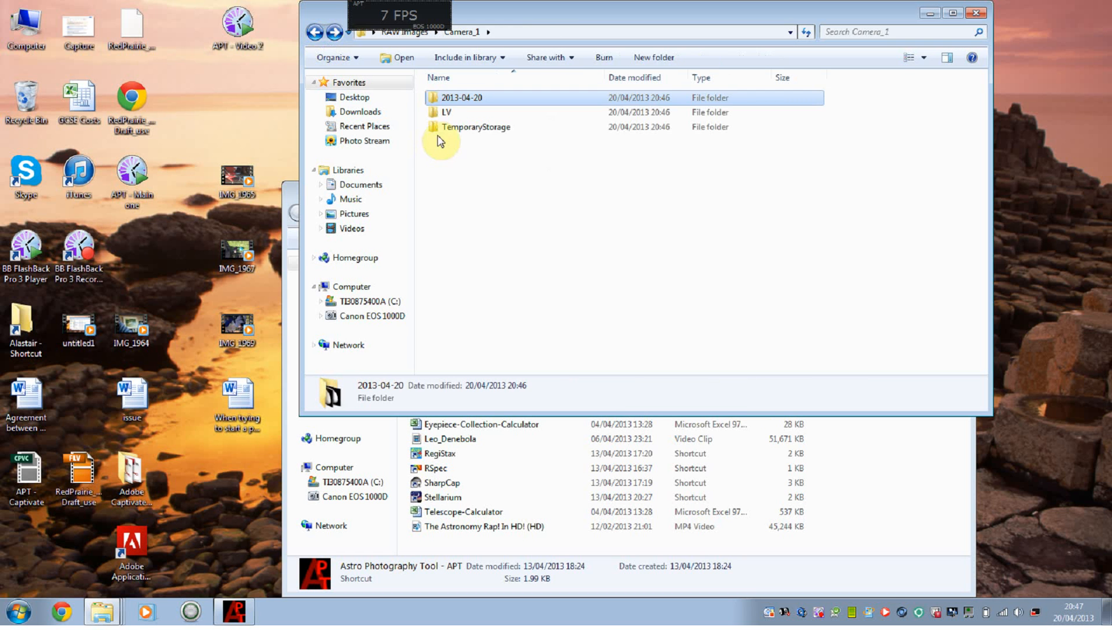
double_click(446, 112)
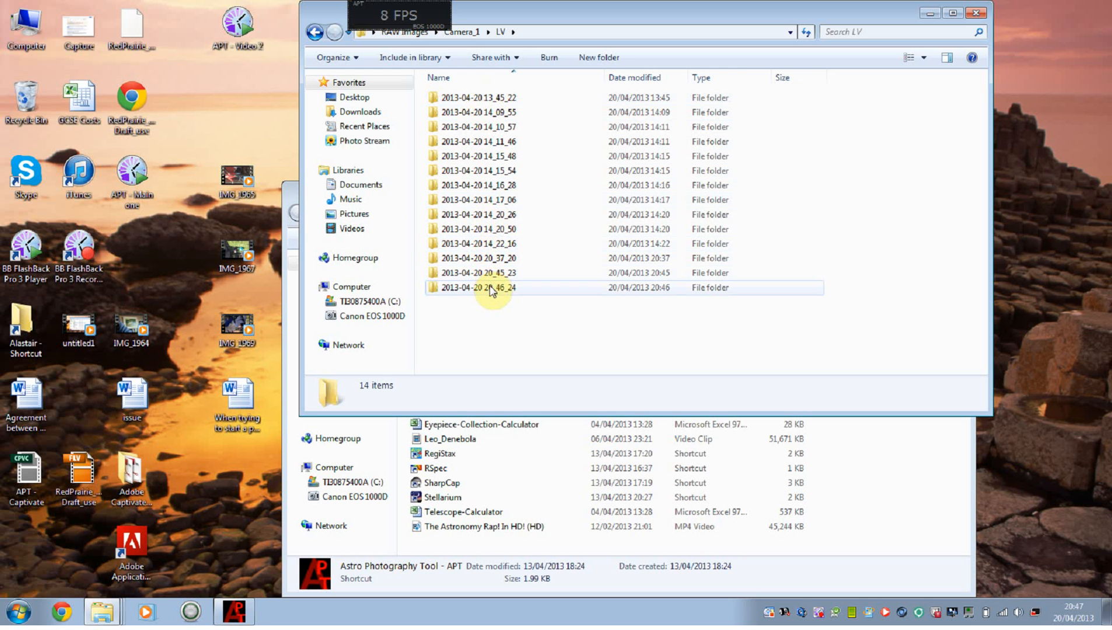
double_click(476, 287)
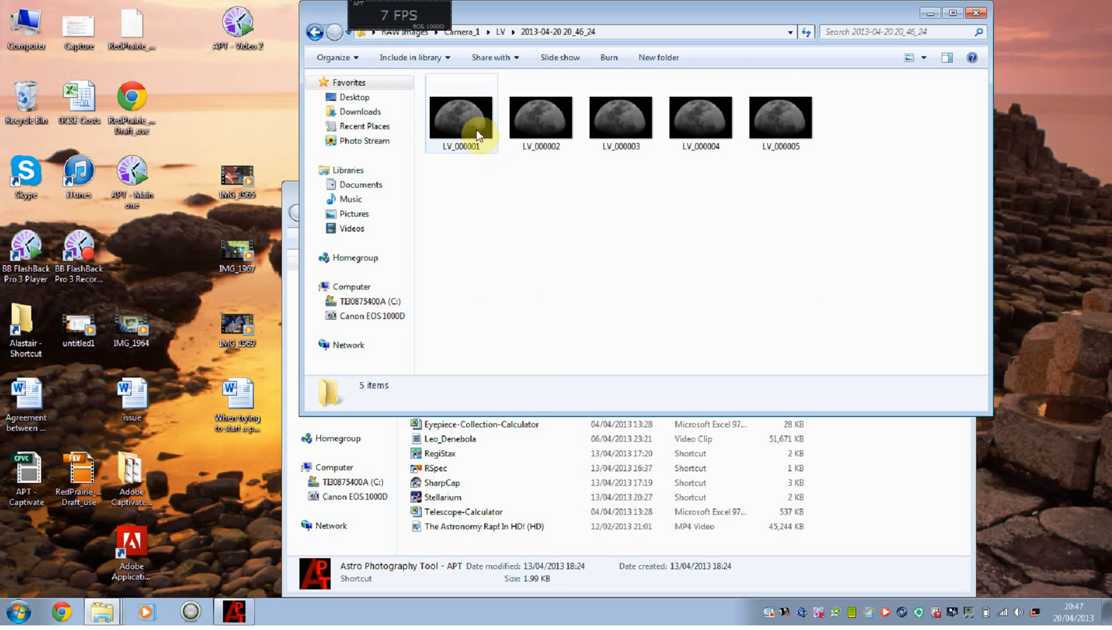
Step: Preview the saved moon frames, viewing LV_000004 full-size in the photo viewer, then close it
double_click(461, 117)
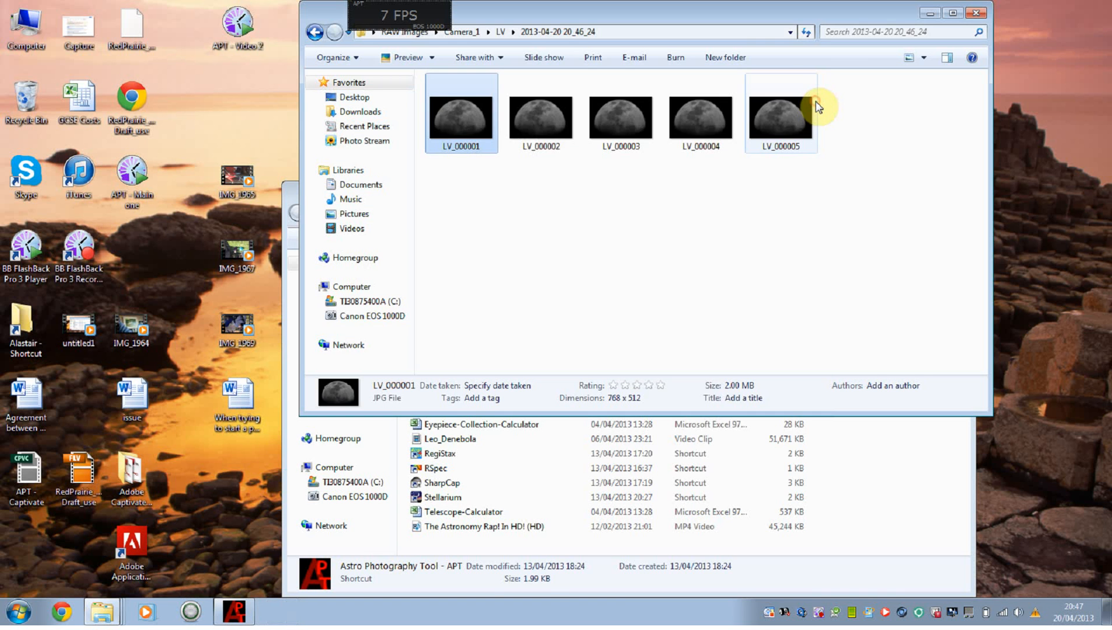
double_click(781, 113)
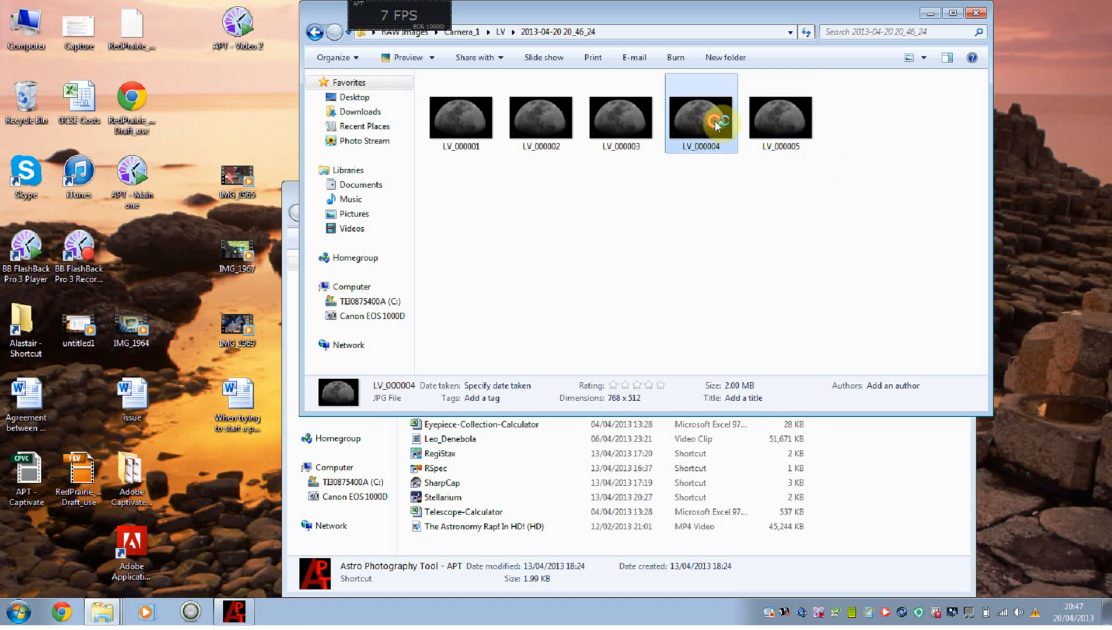
double_click(700, 117)
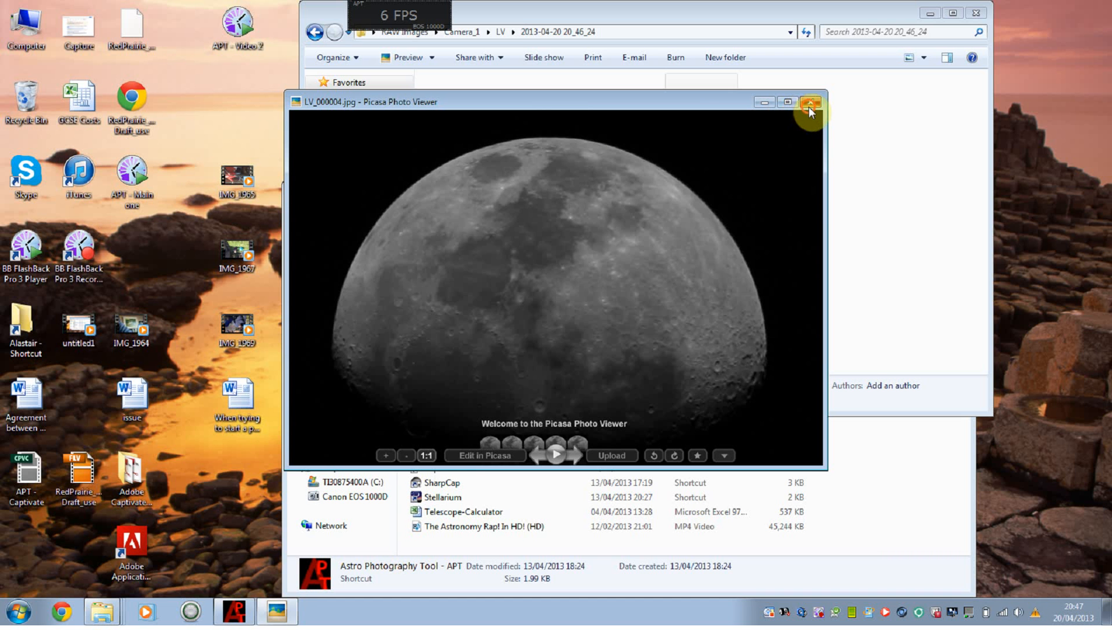
click(811, 101)
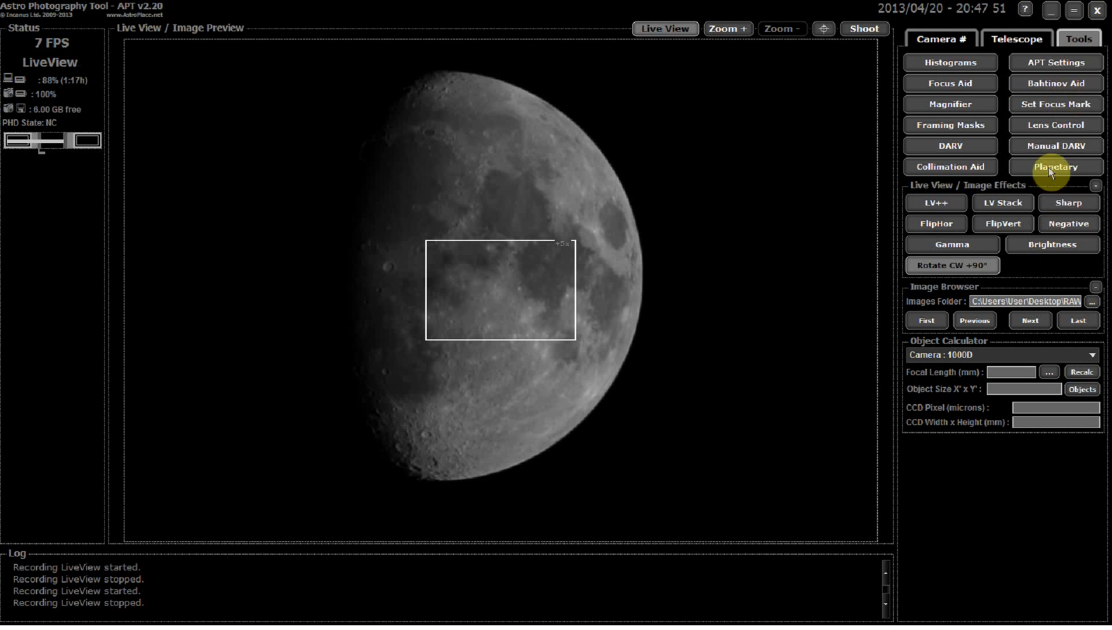
click(1054, 166)
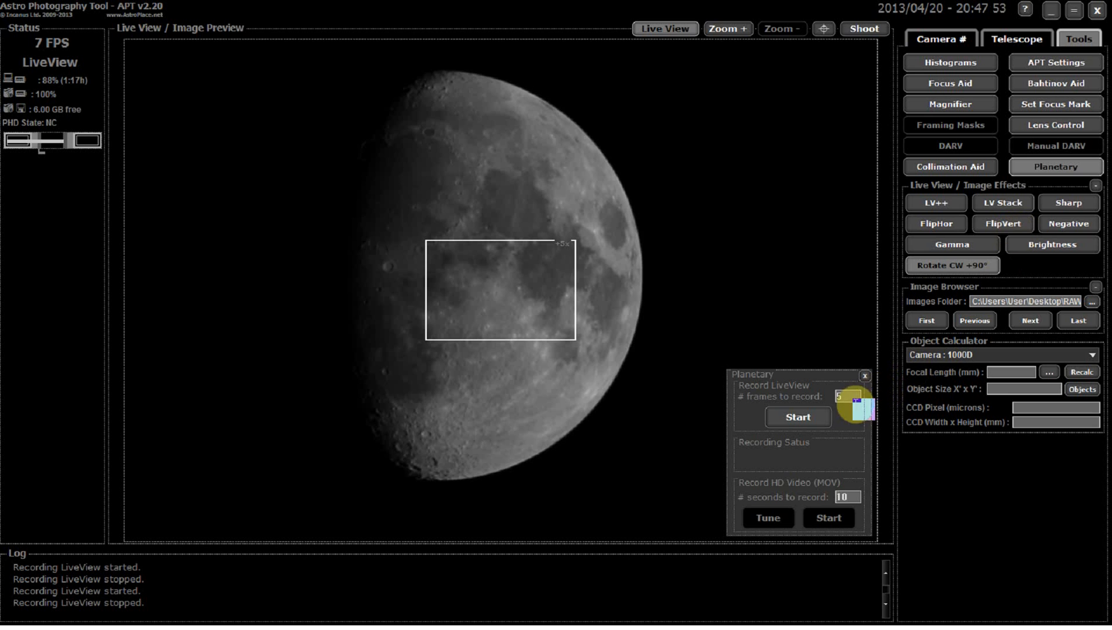
mouse_move(847, 396)
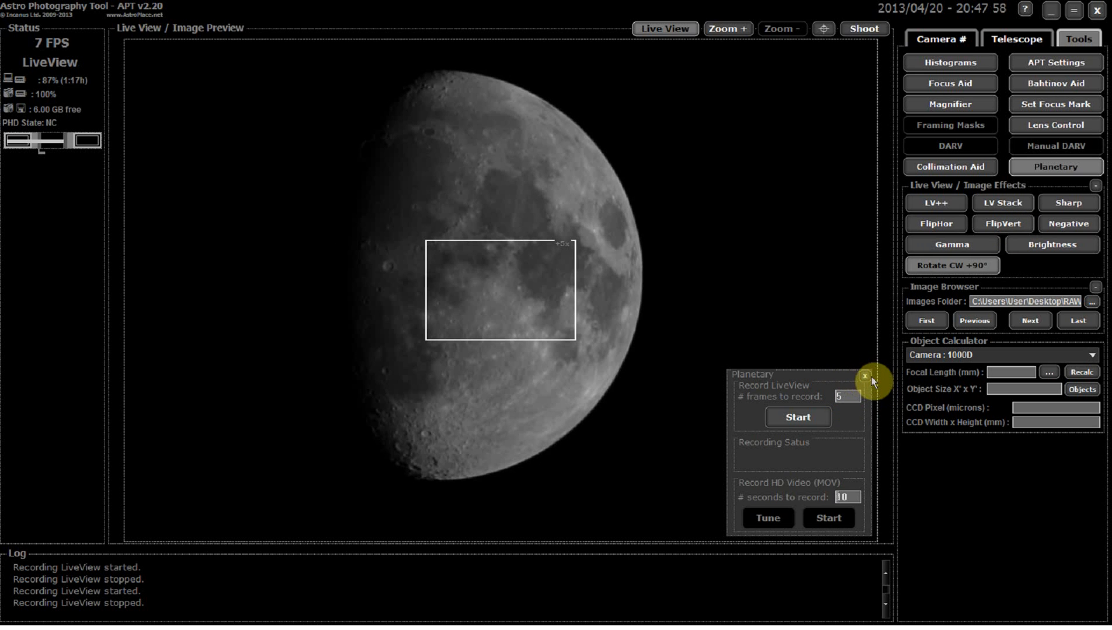
click(868, 373)
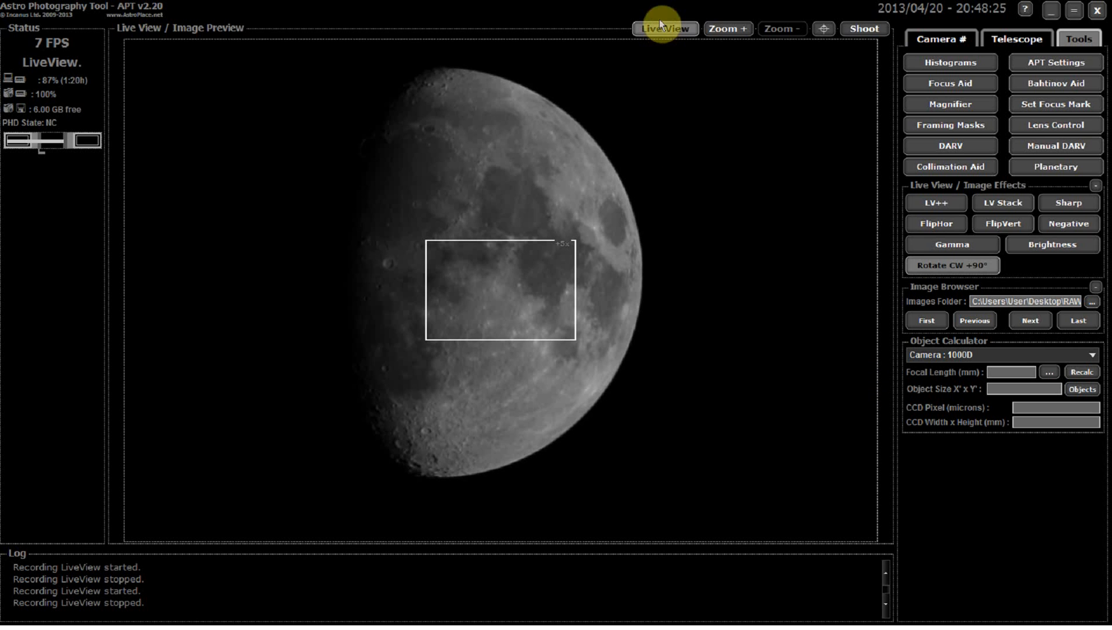
Step: Stop Live View and set the camera exposure to 1/20 in the Camera settings
click(664, 28)
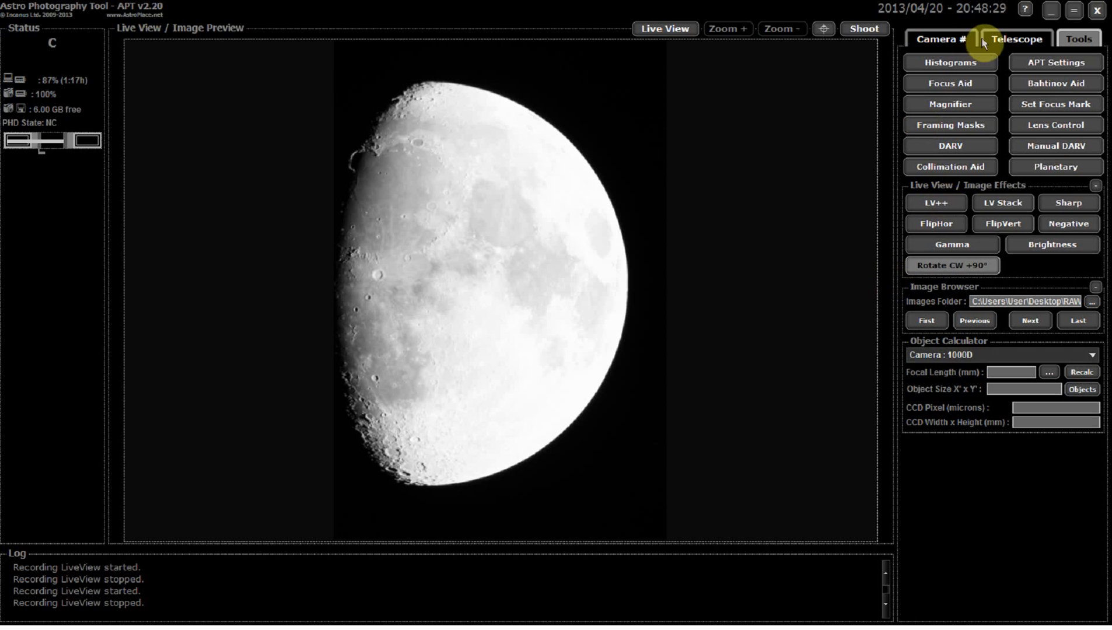
click(1014, 39)
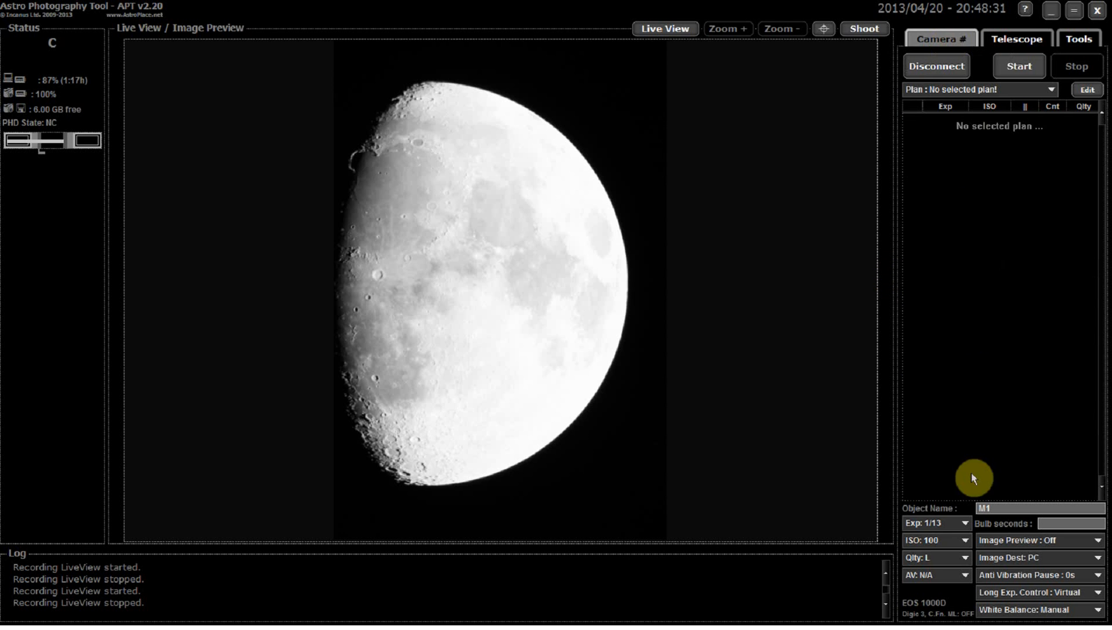
mouse_move(973, 524)
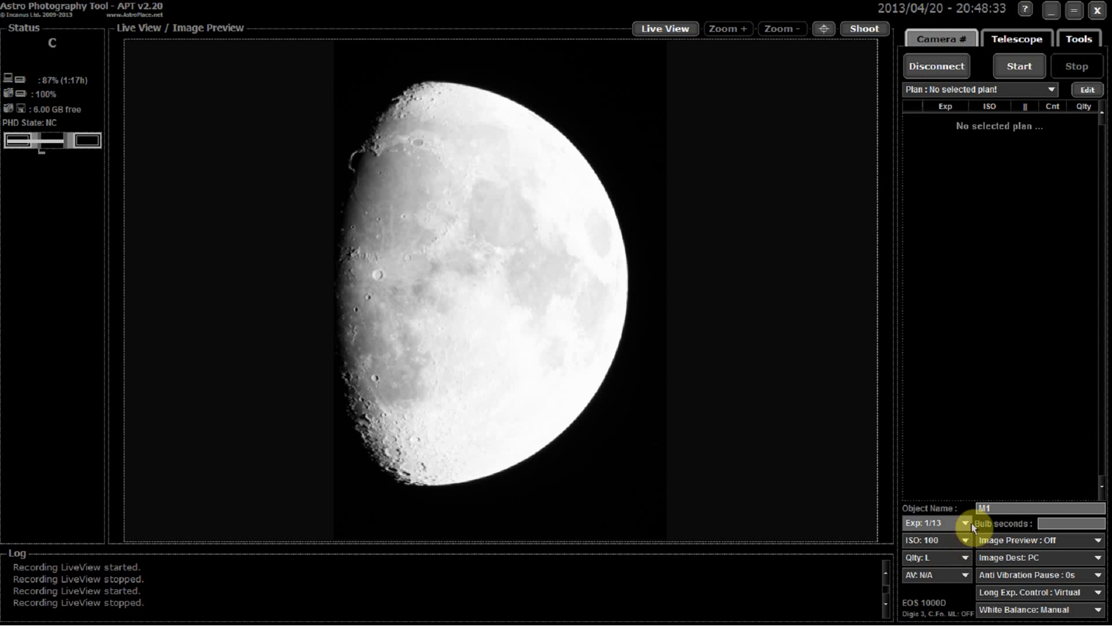
click(965, 523)
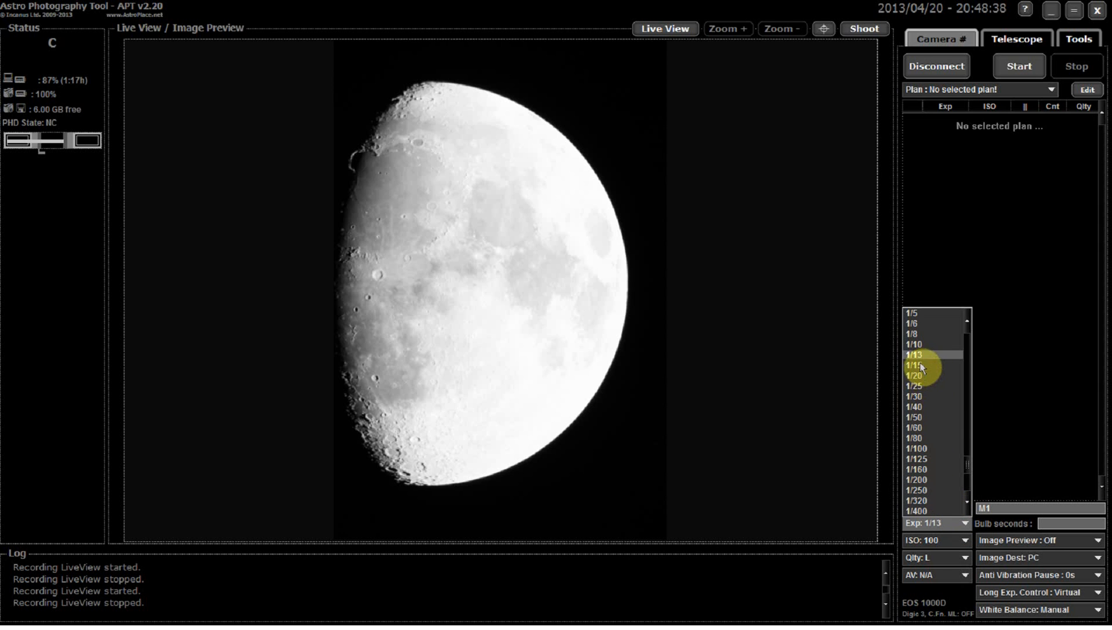
click(916, 375)
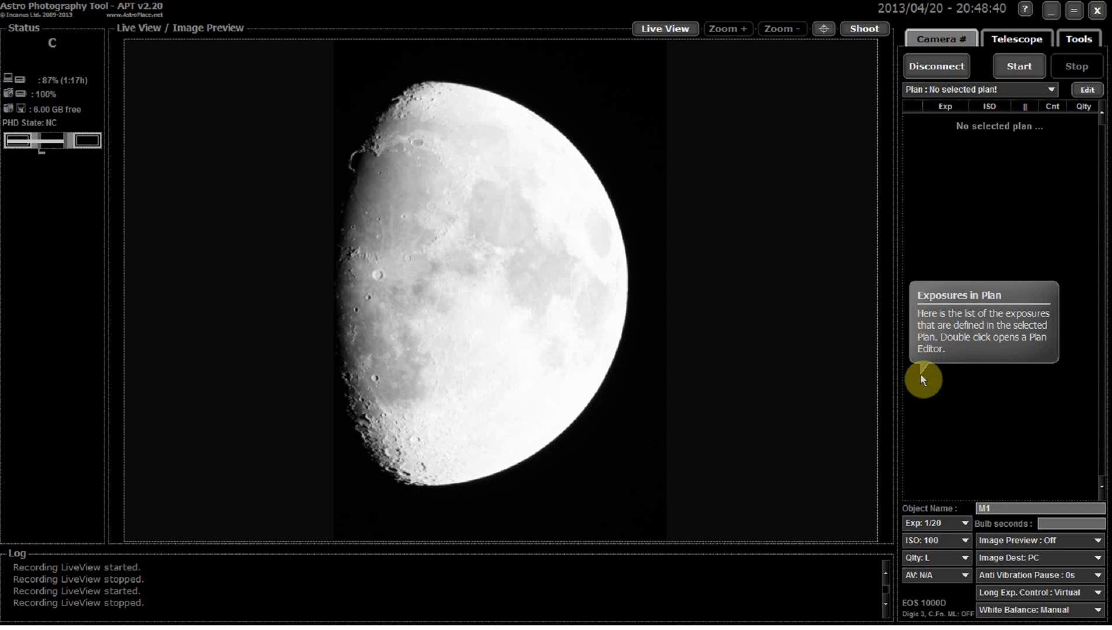
click(962, 523)
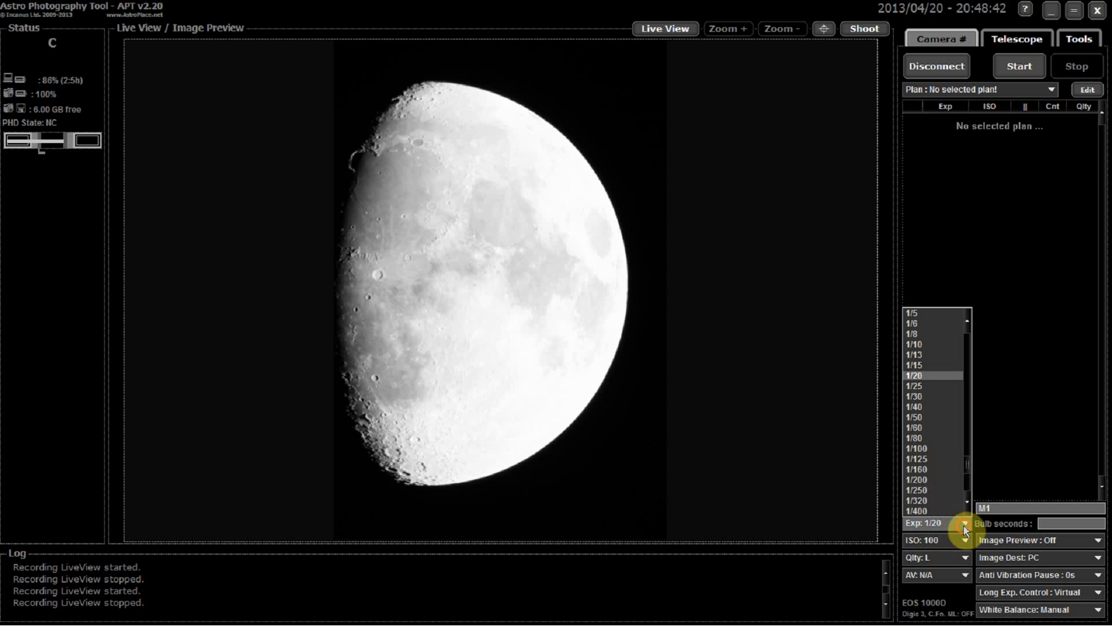
click(965, 522)
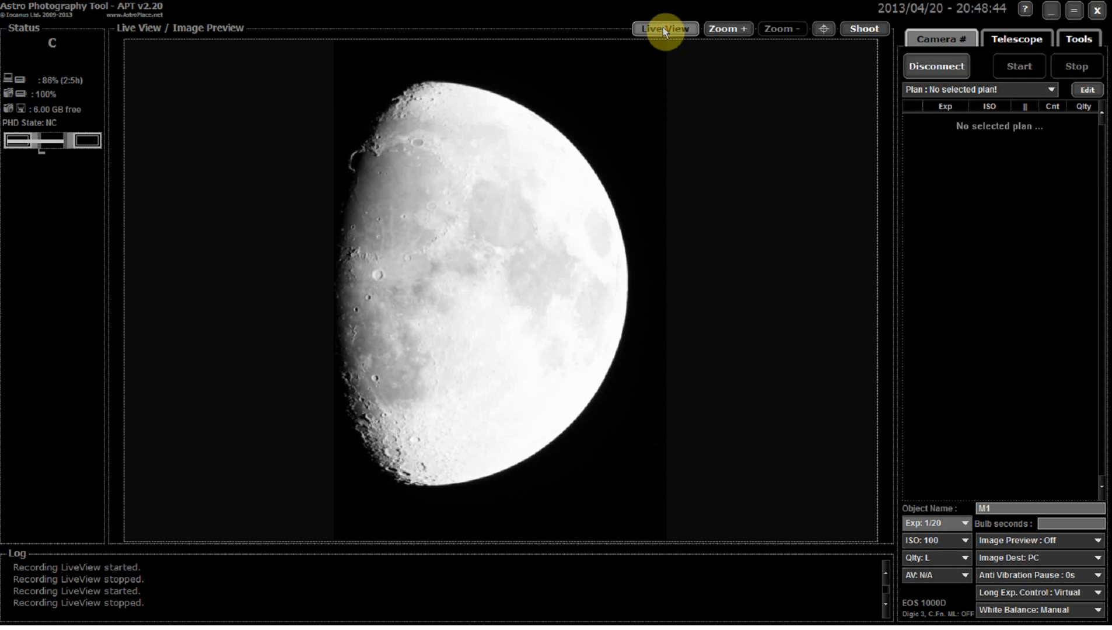
Step: Restart the live moon view and browse the exposure list for other values
click(664, 28)
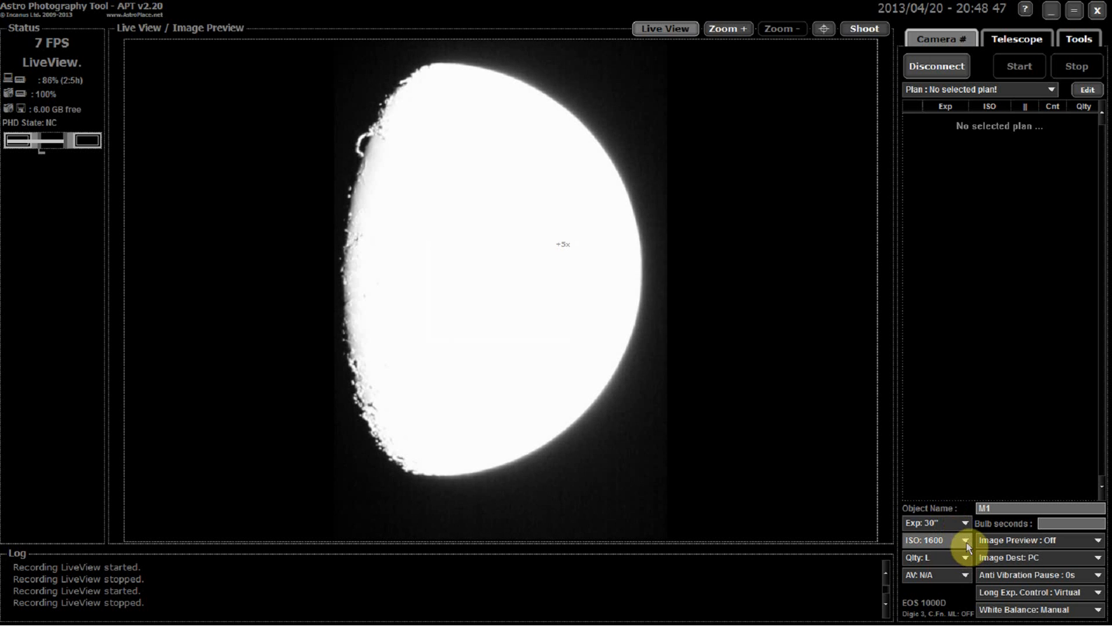
click(964, 540)
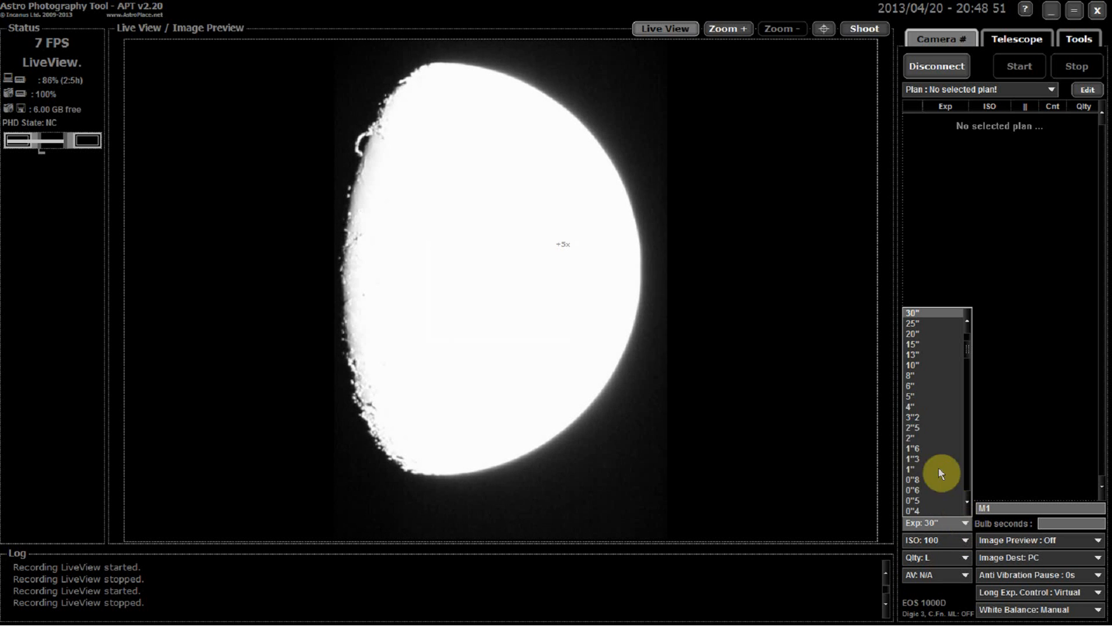
scroll(down, 3)
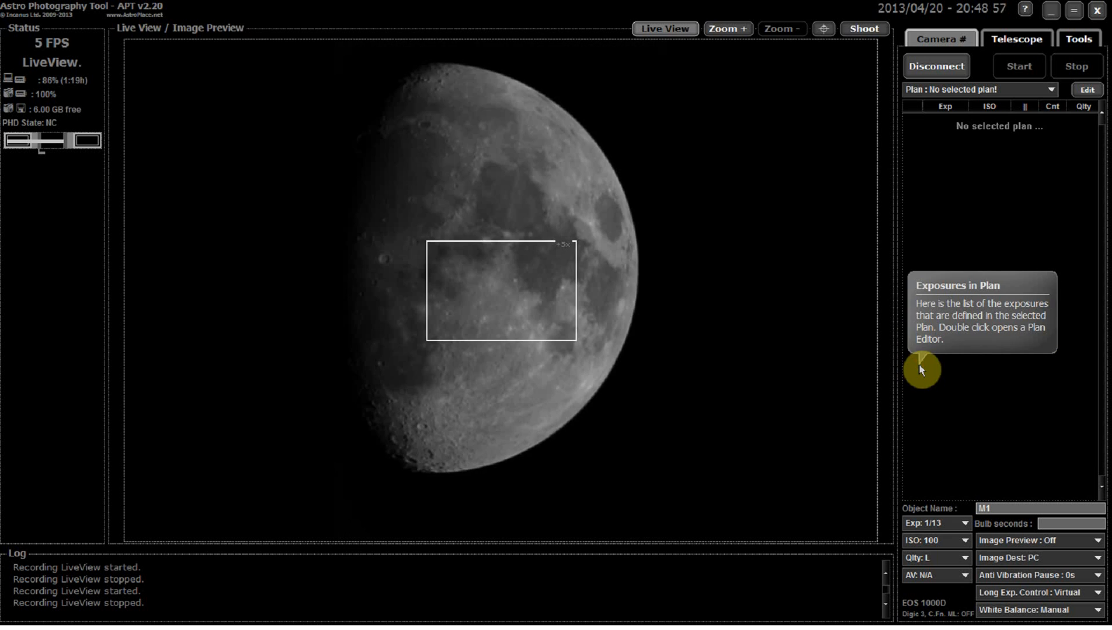
mouse_move(789, 358)
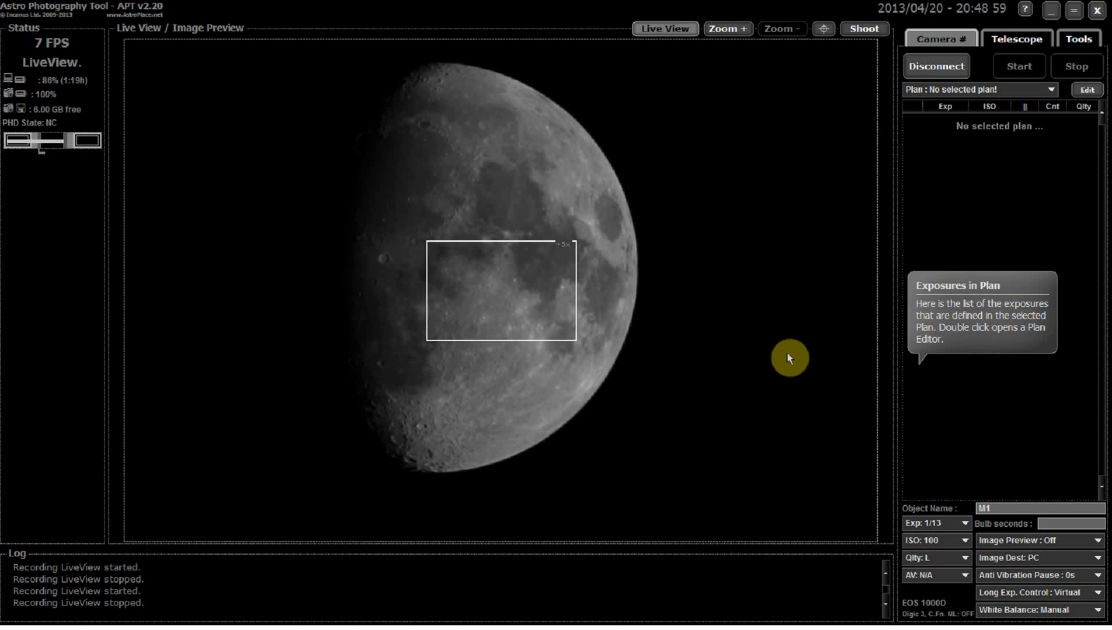